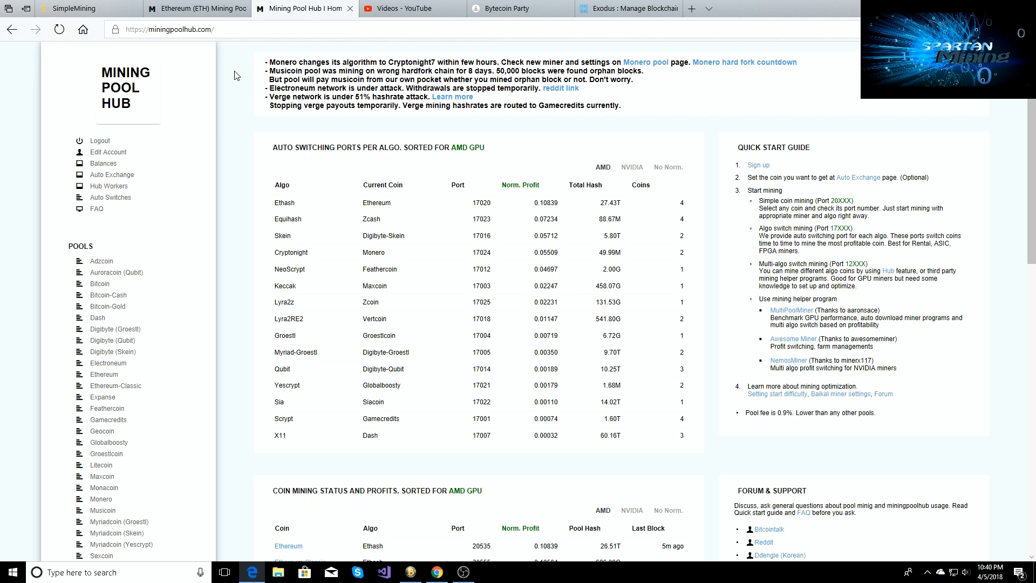
mouse_move(305, 59)
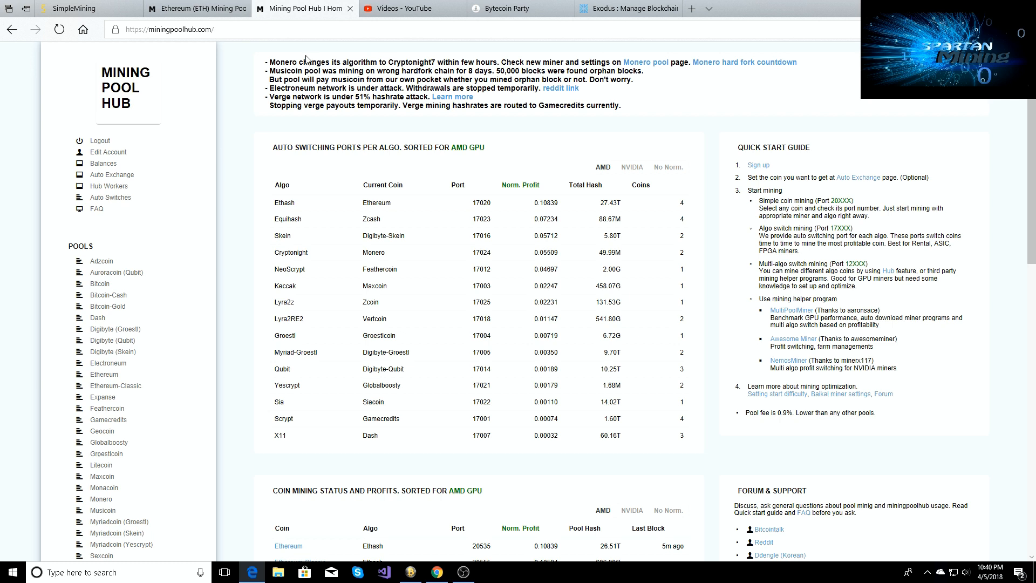
mouse_move(134, 365)
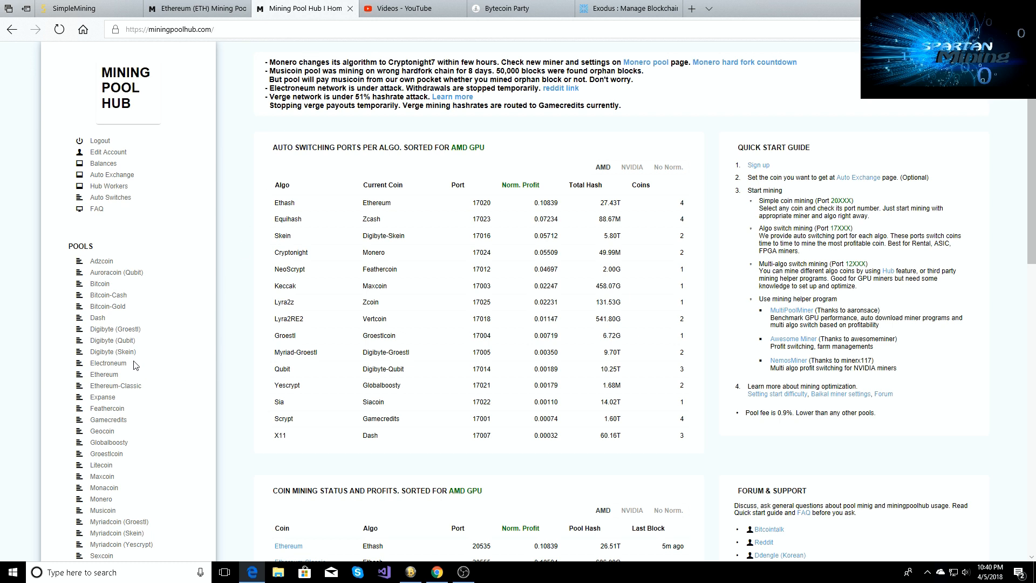
mouse_move(106, 374)
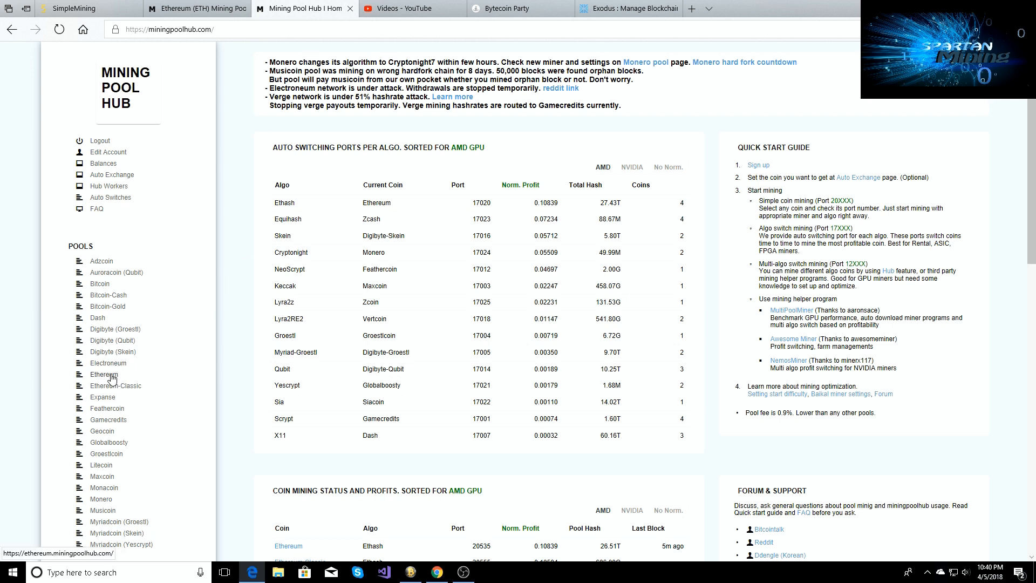
Open Mining Pool Hub's Ethereum pool page and scroll through its miner setup guide
click(108, 374)
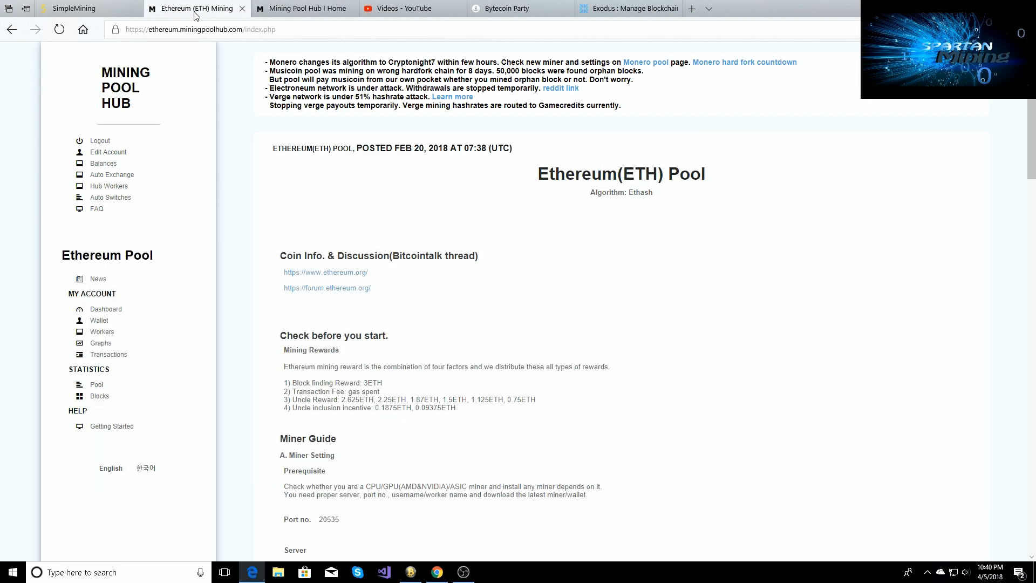
scroll(down, 3)
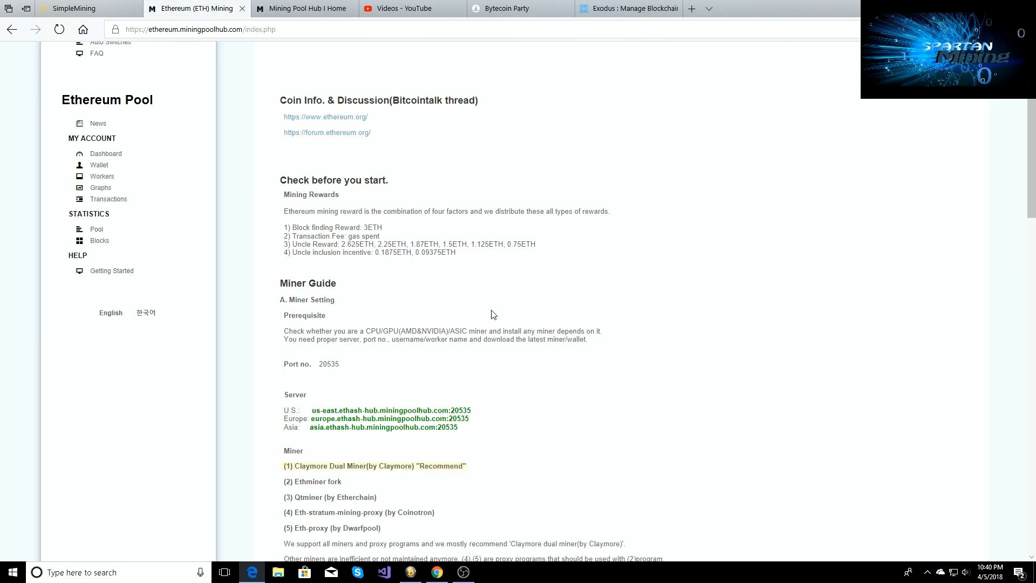
scroll(up, 3)
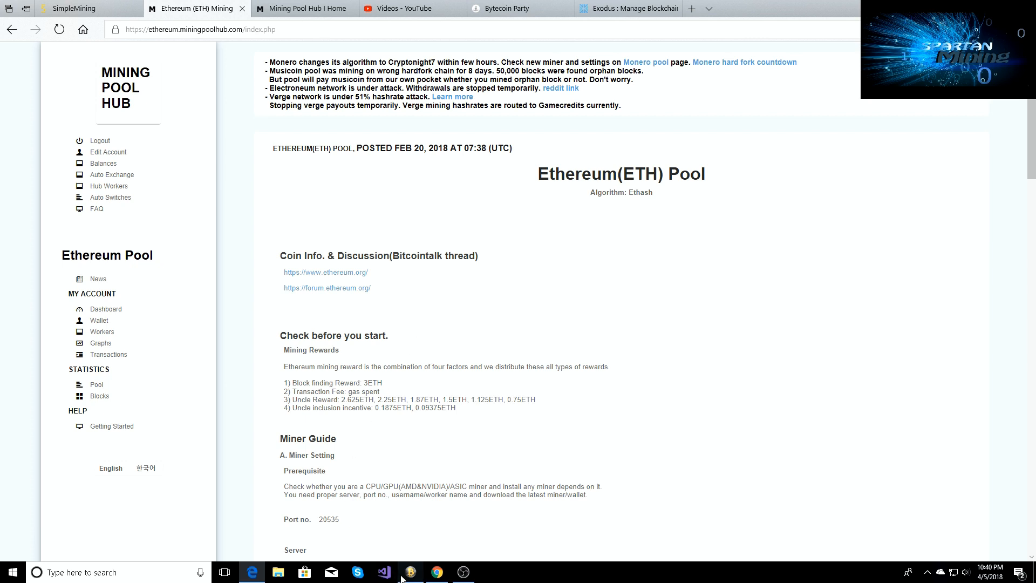
Create a local managed profit miner named 'My Profit Ethash' using the AMD GPU profile
click(409, 572)
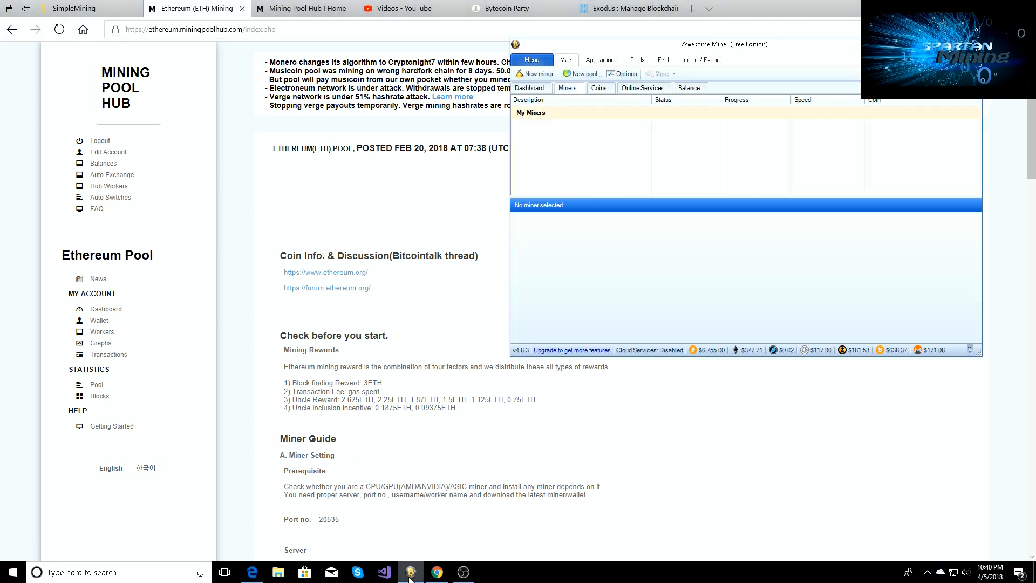
mouse_move(579, 186)
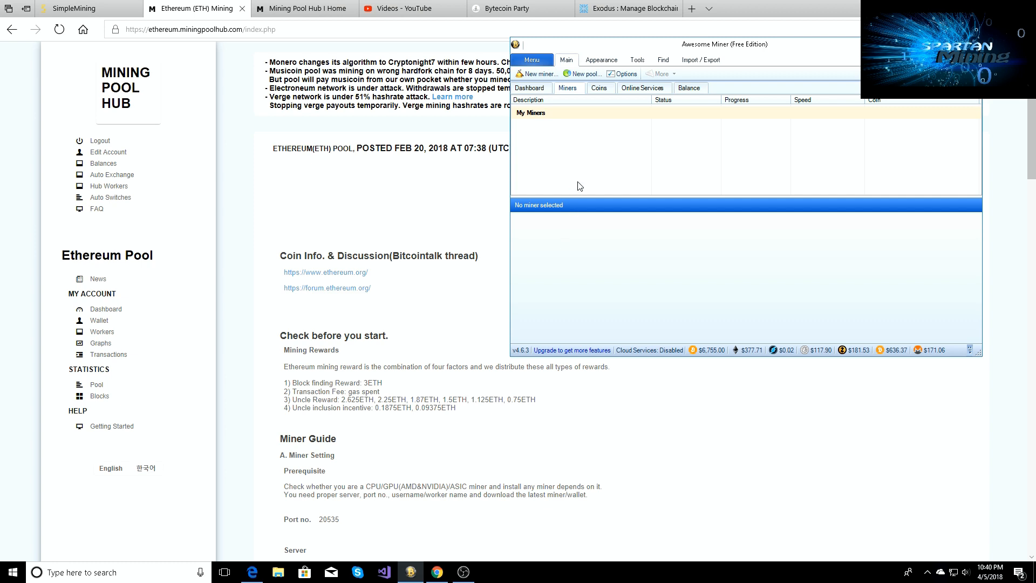
mouse_move(555, 135)
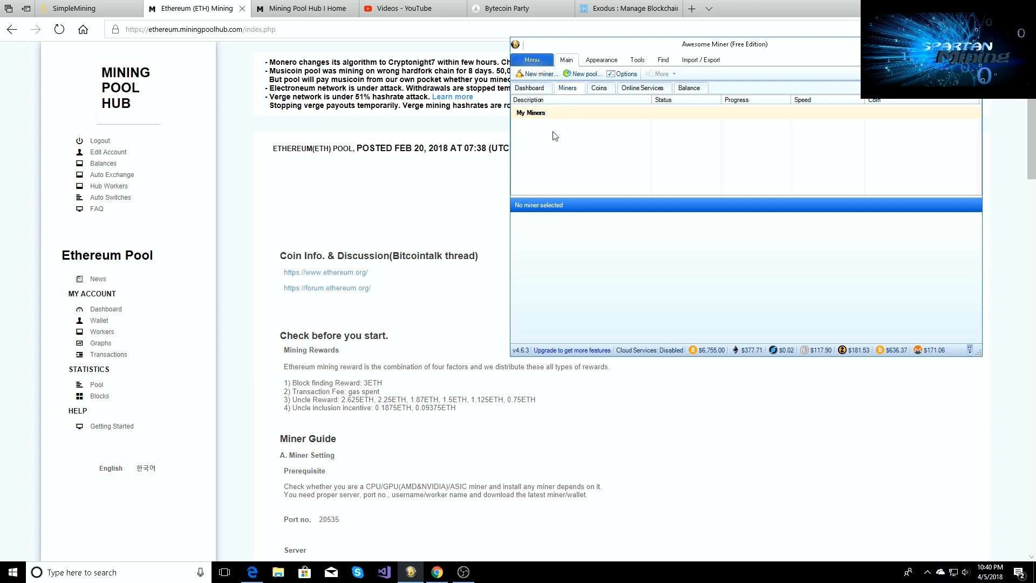
mouse_move(537, 73)
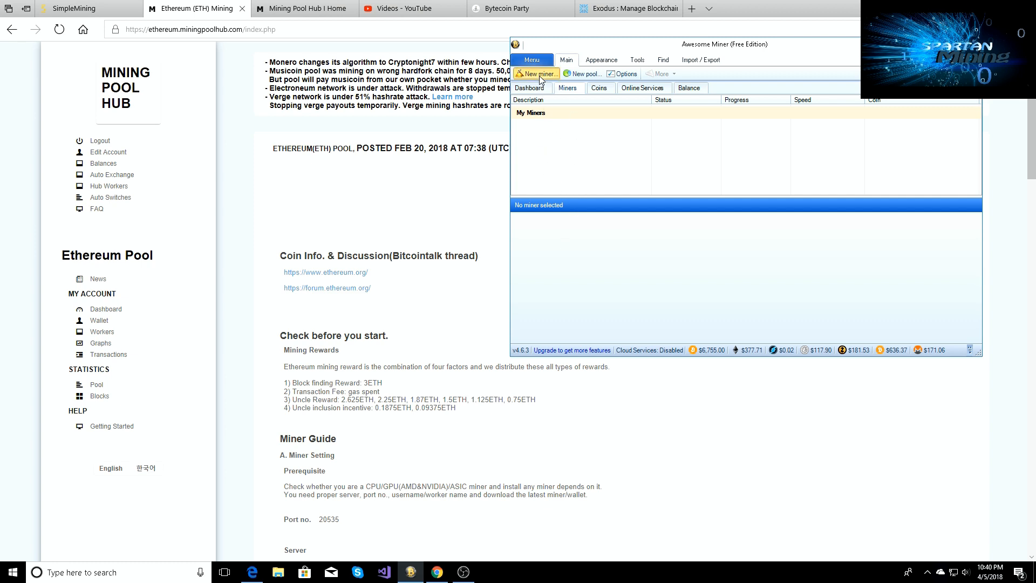
click(535, 74)
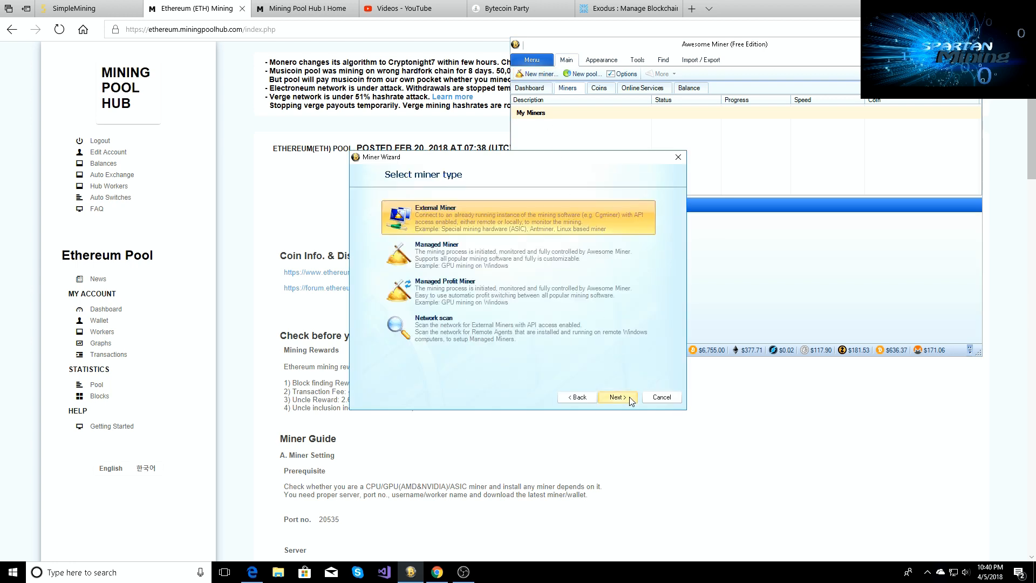
click(538, 294)
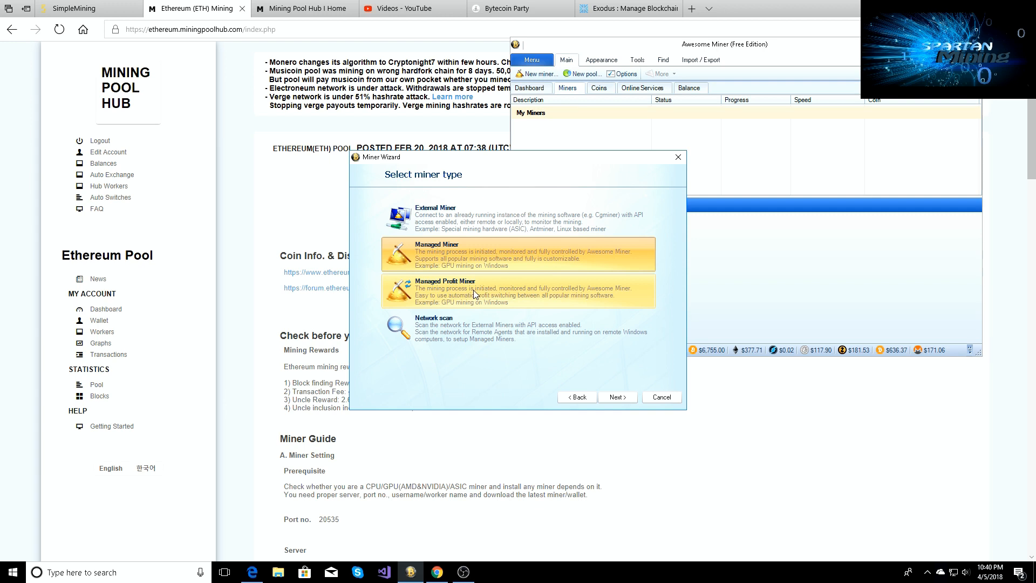
click(616, 397)
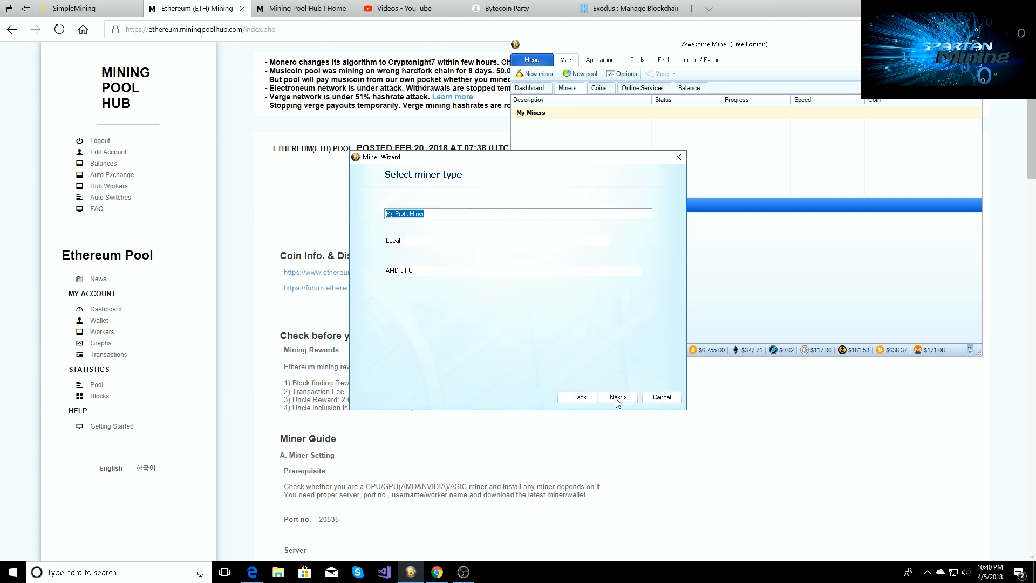
click(617, 397)
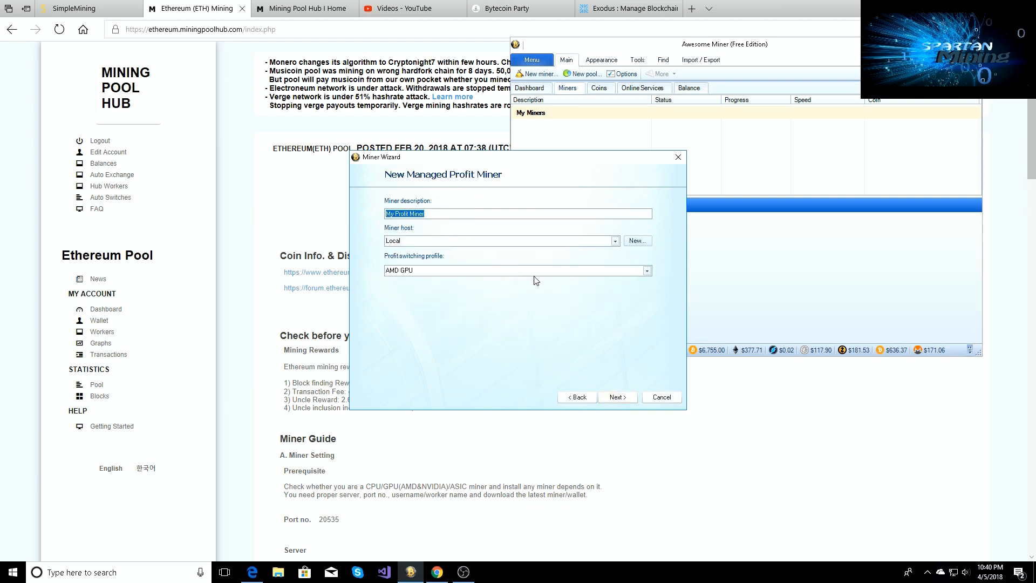
mouse_move(562, 286)
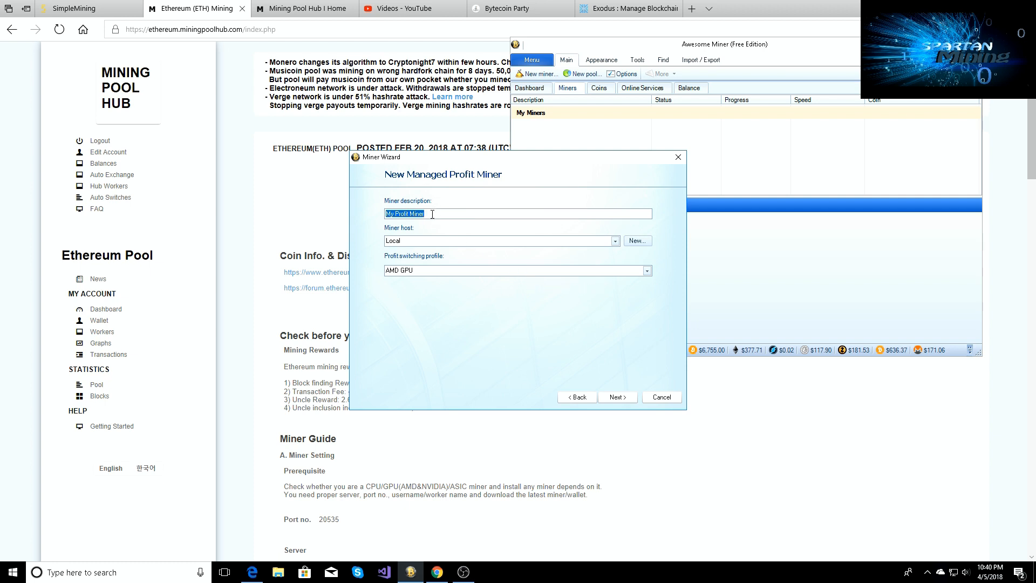
text(My Profit M)
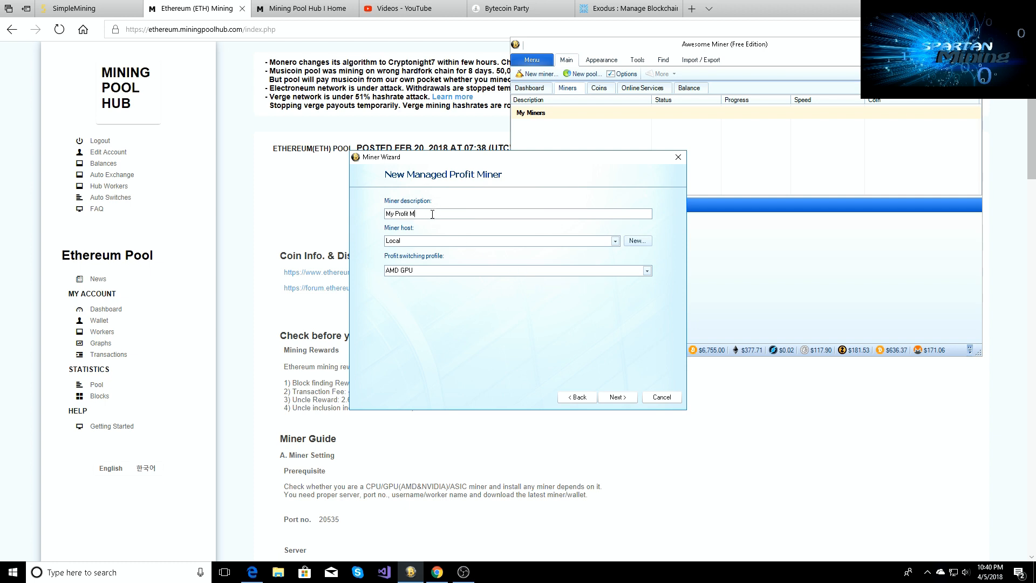
text(Ethash)
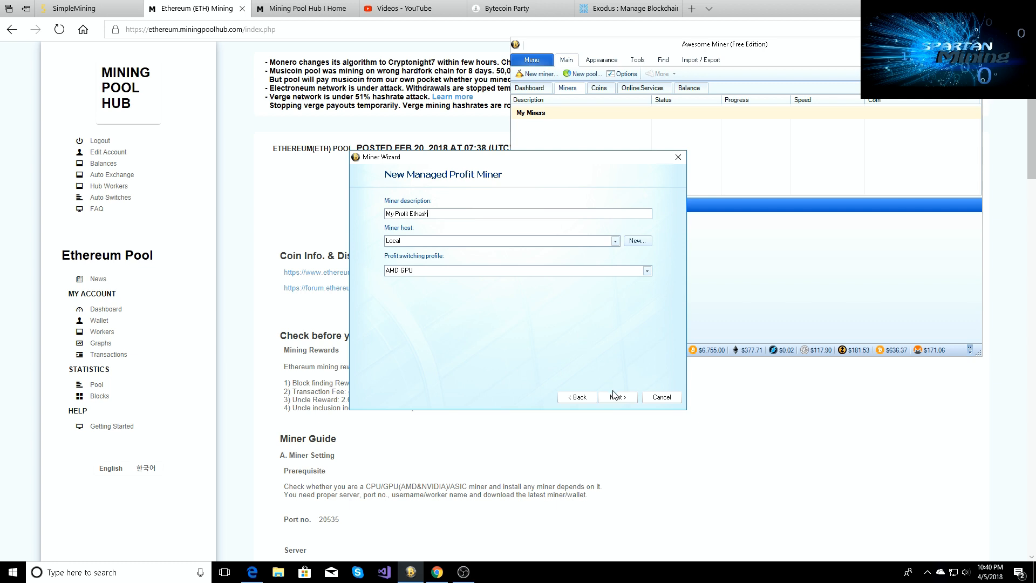
click(660, 397)
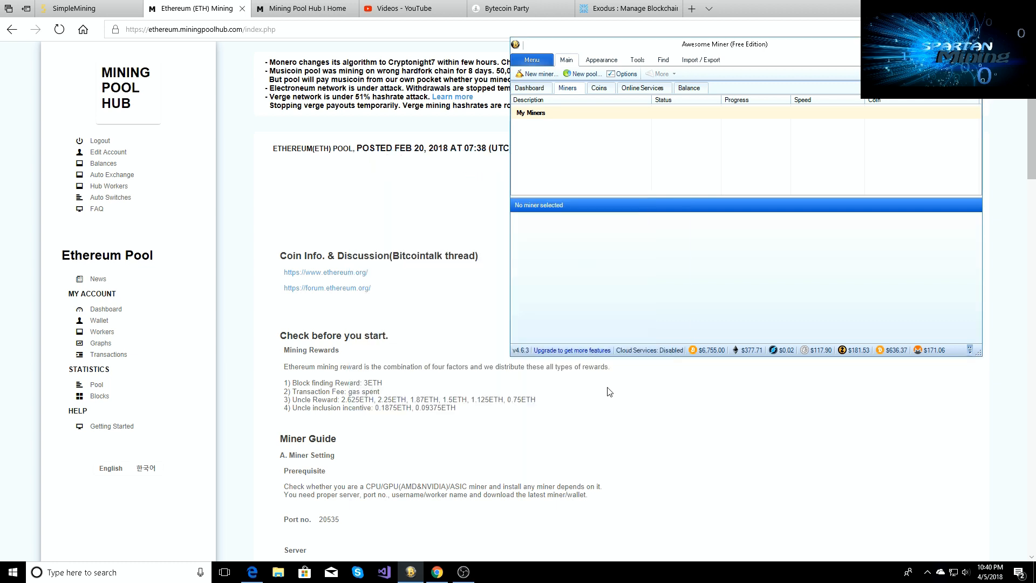
click(536, 74)
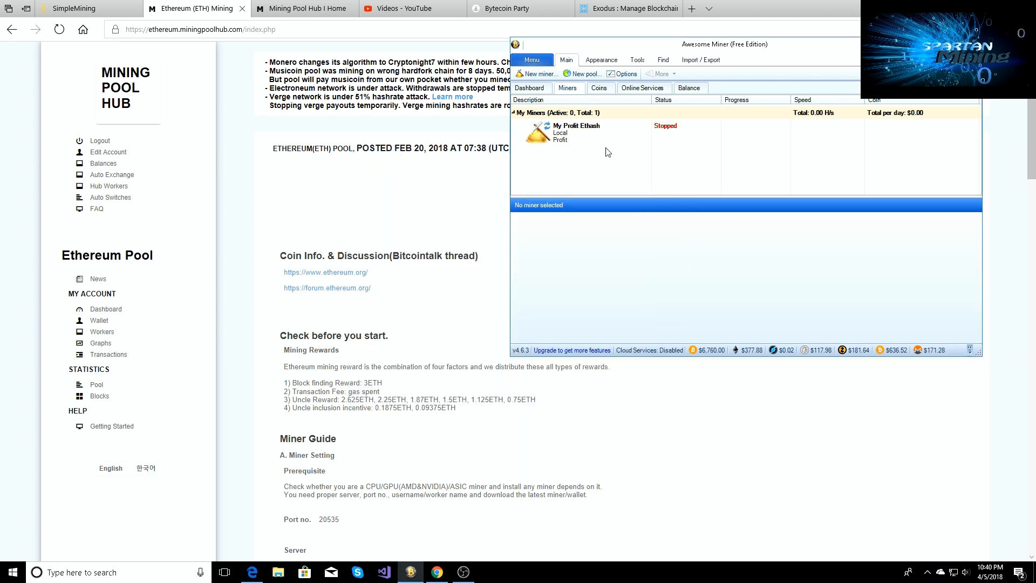
mouse_move(582, 135)
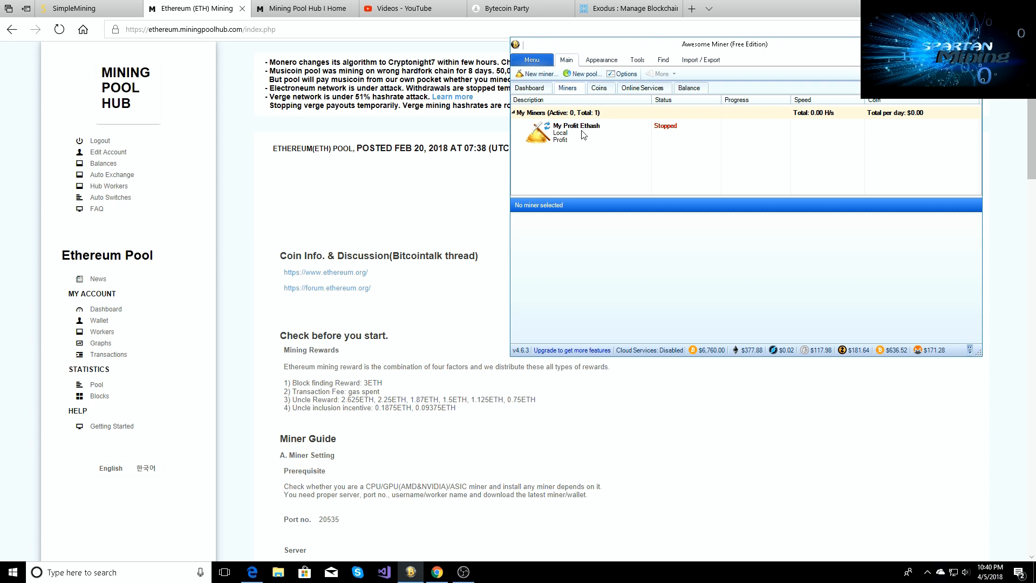
mouse_move(583, 74)
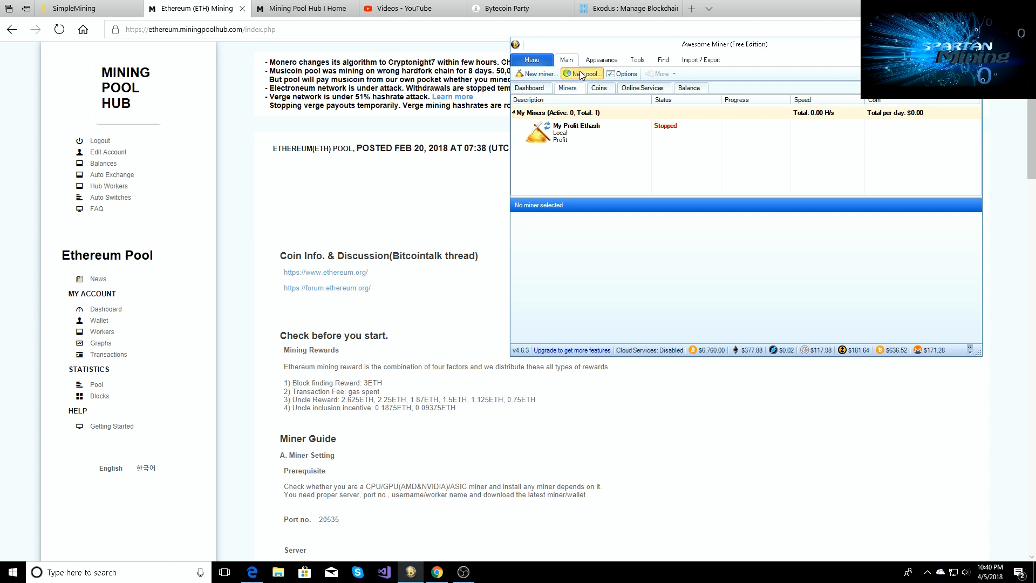
Add a new pool in Awesome Miner with the description 'Ethereum'
click(582, 73)
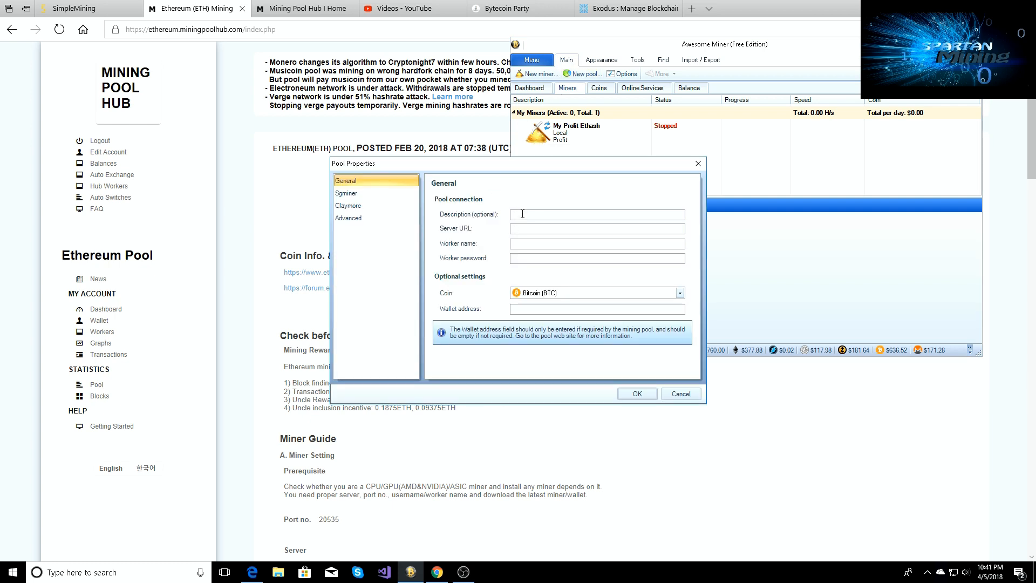
text(Ethereum)
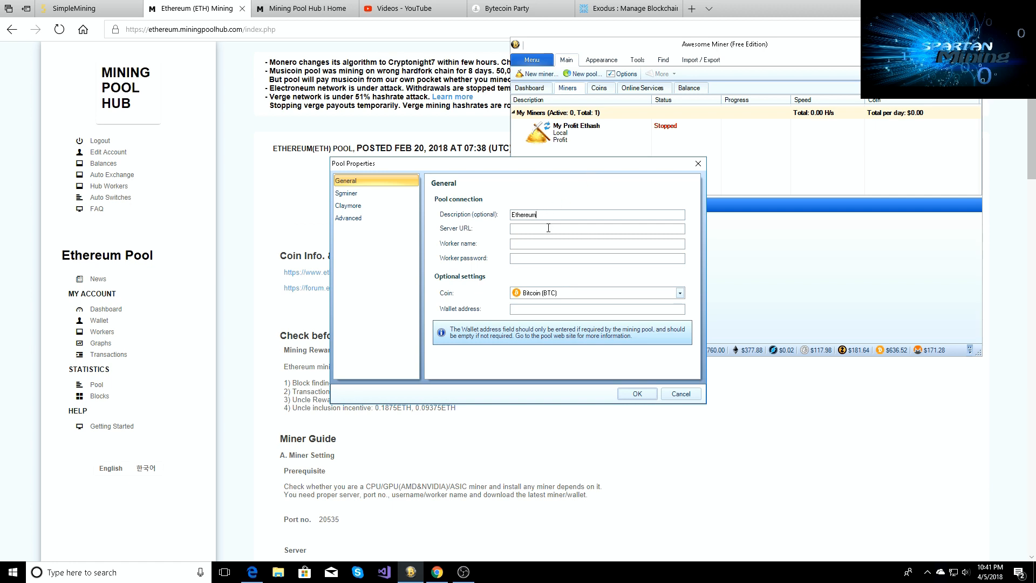
mouse_move(456, 169)
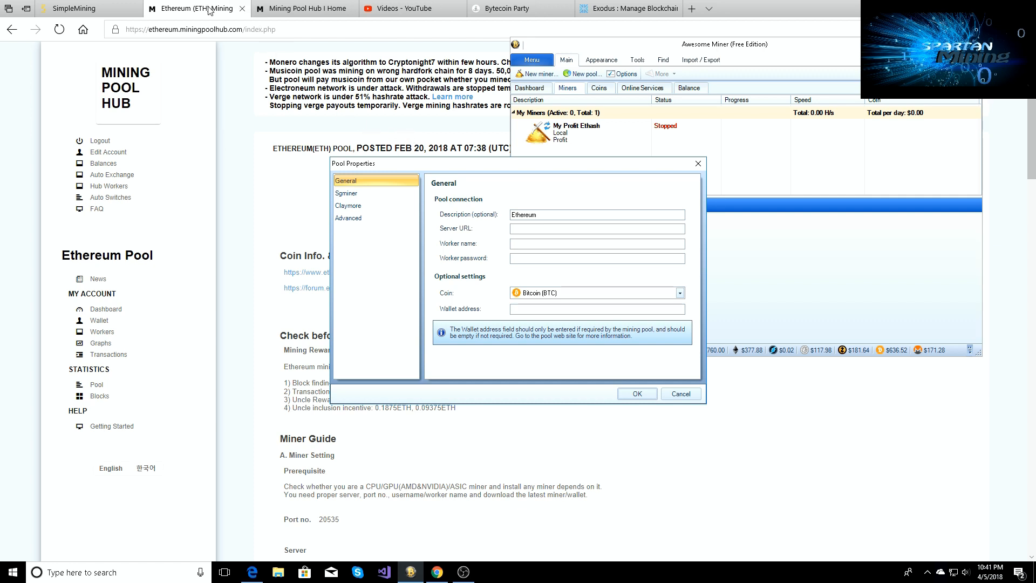
Return to the Ethereum pool page and scroll to its U.S., Europe and Asia server addresses
click(680, 394)
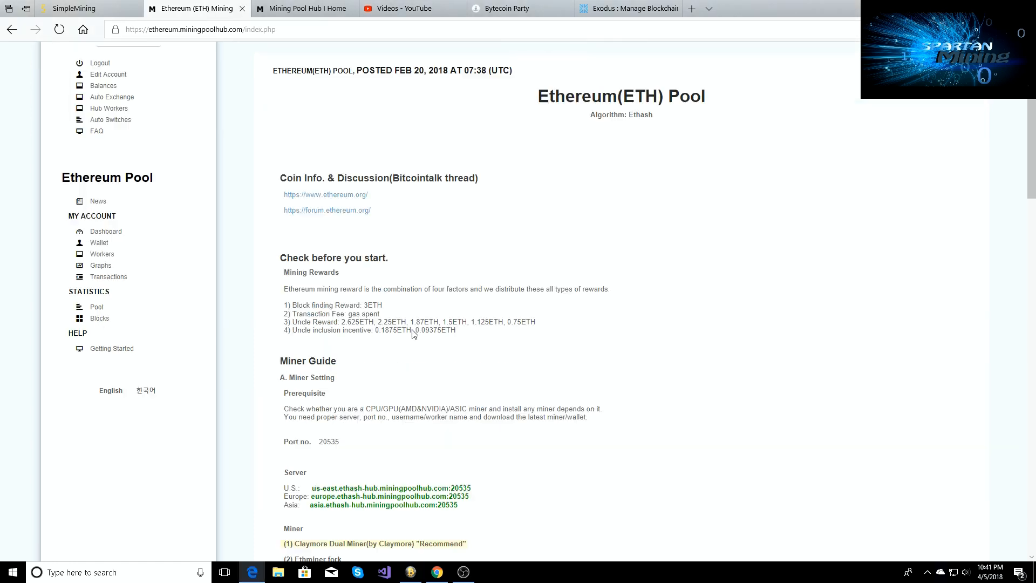
scroll(down, 3)
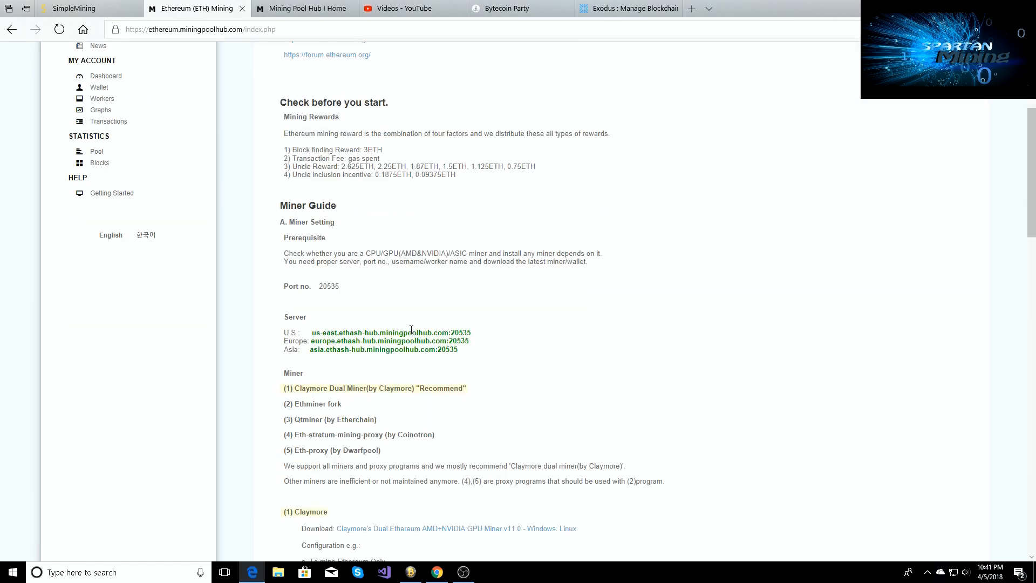
mouse_move(314, 331)
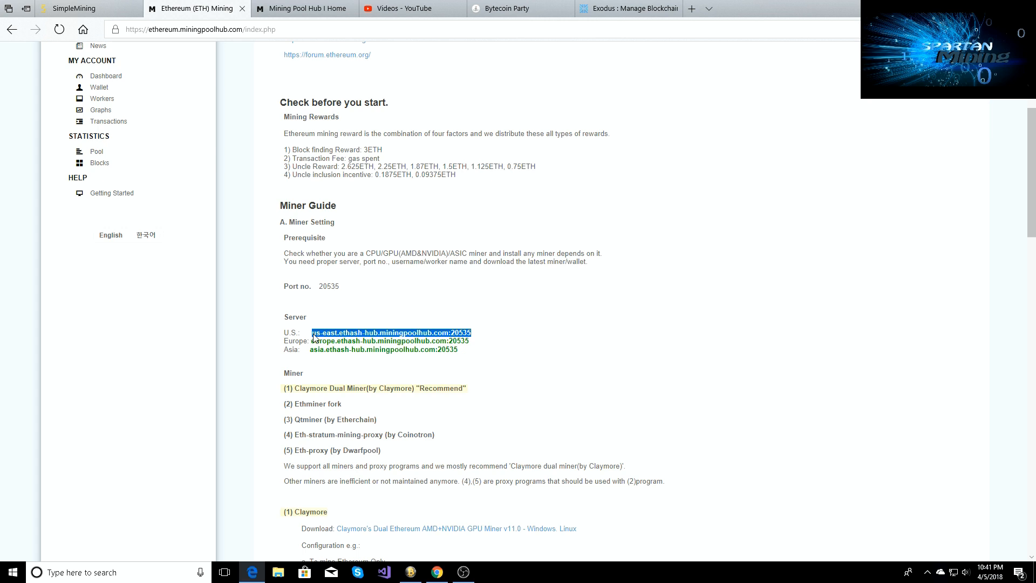
mouse_move(431, 484)
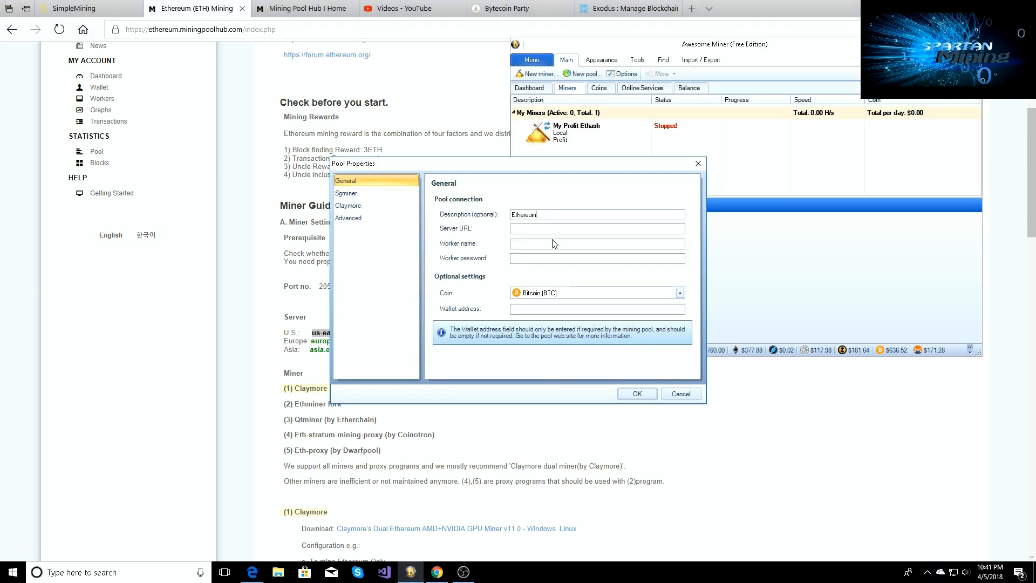
Set server us-east.ethash-hub.miningpoolhub.com:20536, worker spartanmining.spartanmining and password x
text(us-east.ethash-hub.miningpoolhub.com:20535)
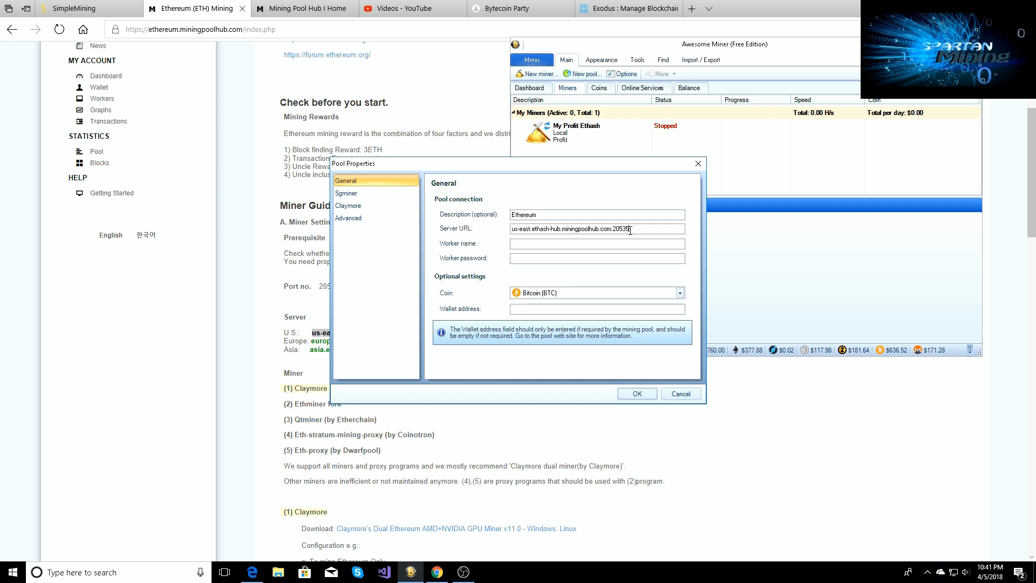
text(6)
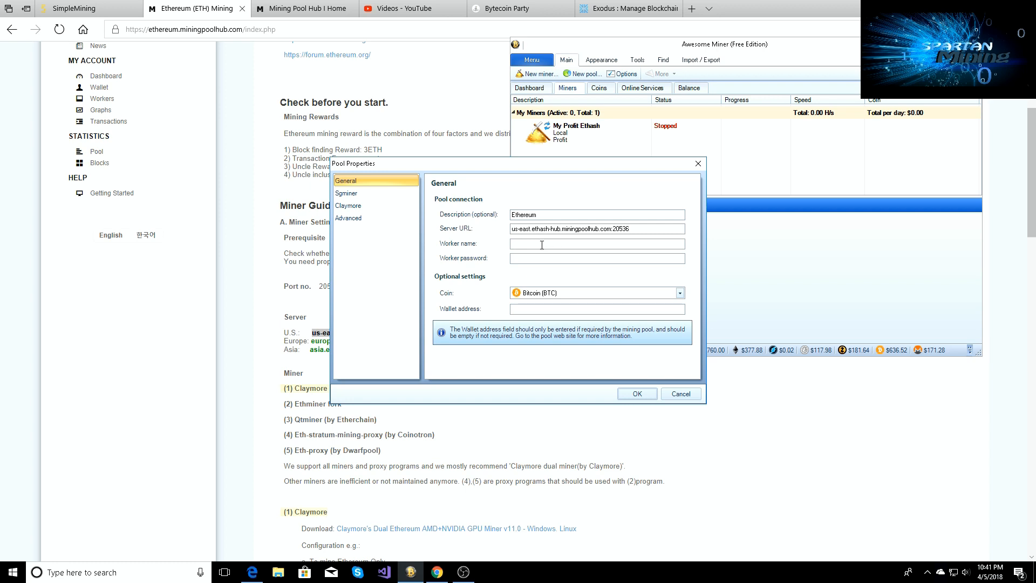
click(596, 244)
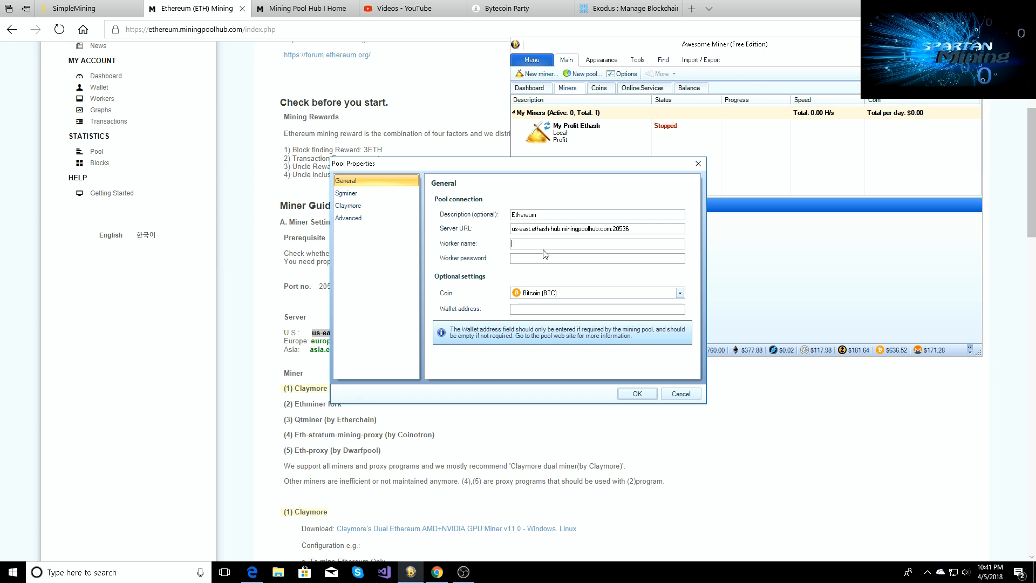
text(spa)
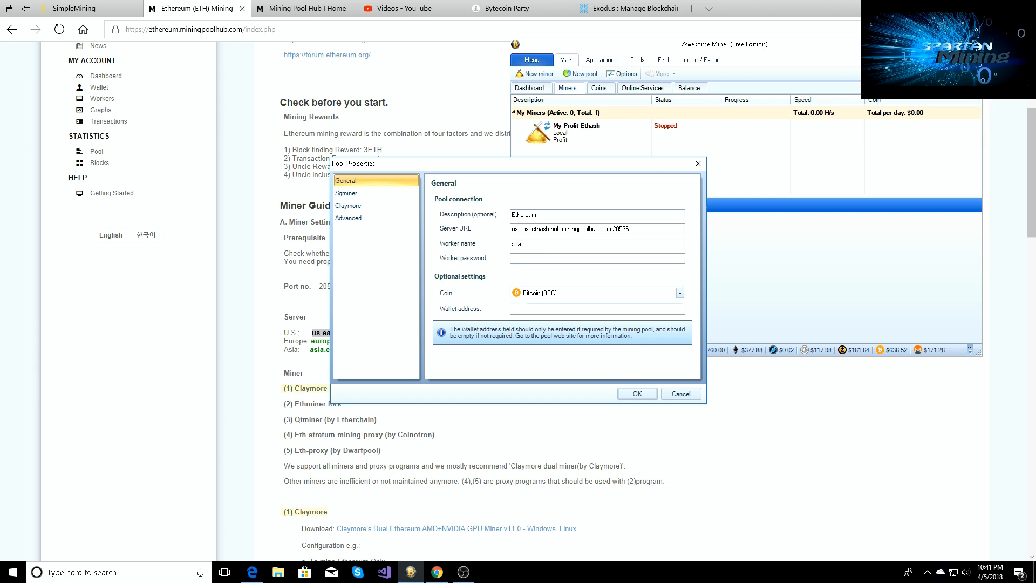
text(rtanmining.)
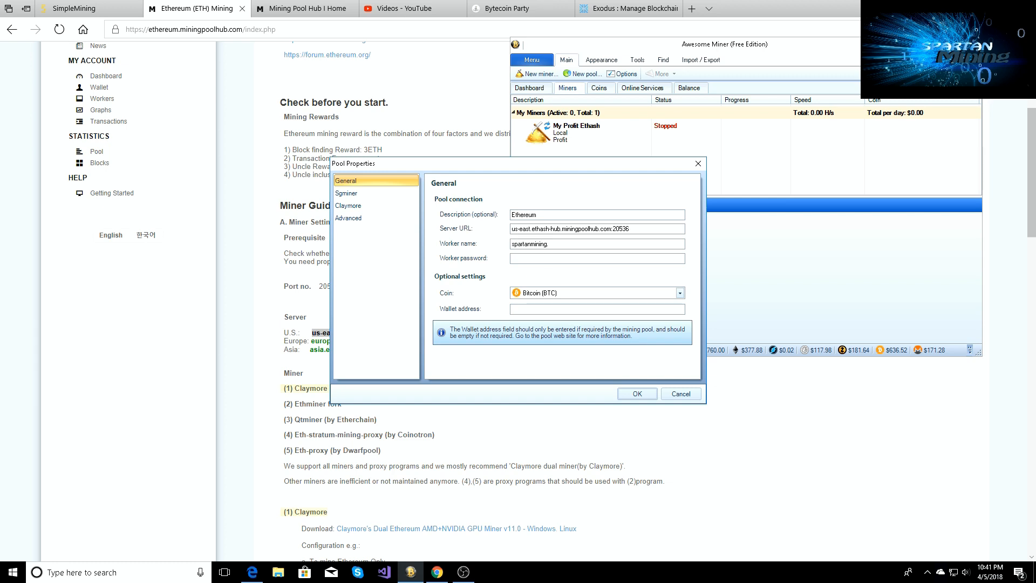
text(spartanmining)
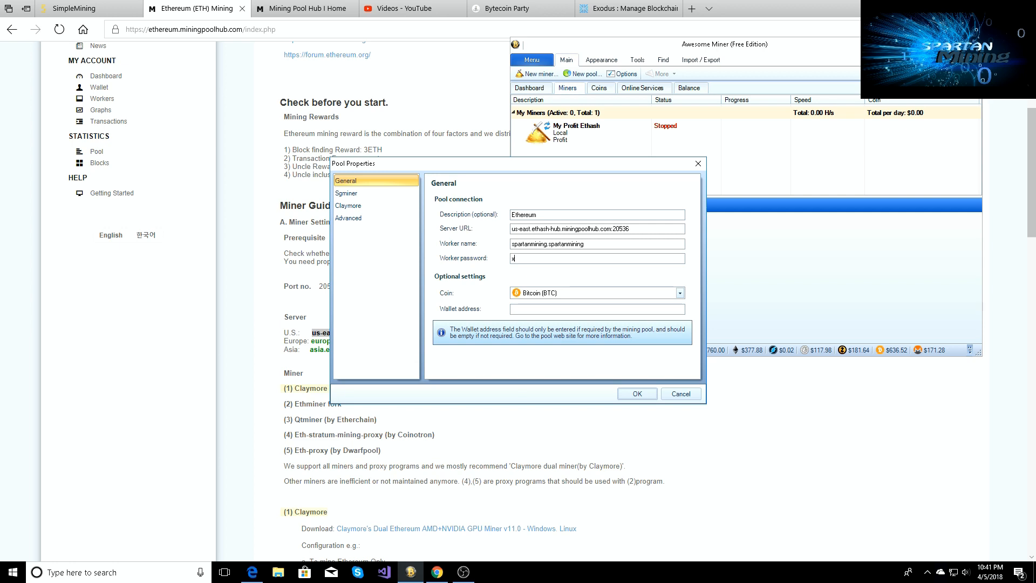
click(680, 292)
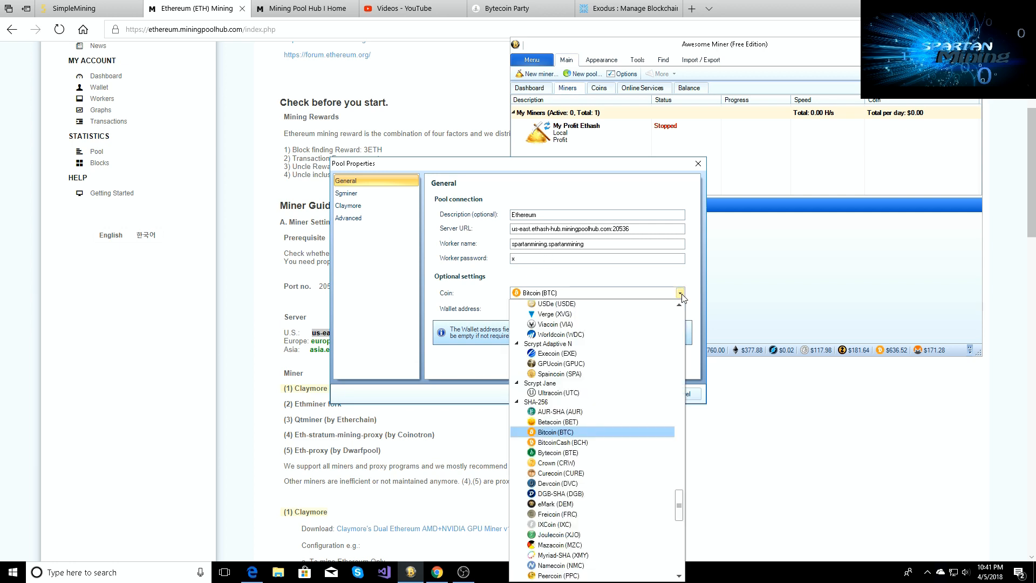
Choose Ethereum (ETH) as the new pool's coin
scroll(down, 3)
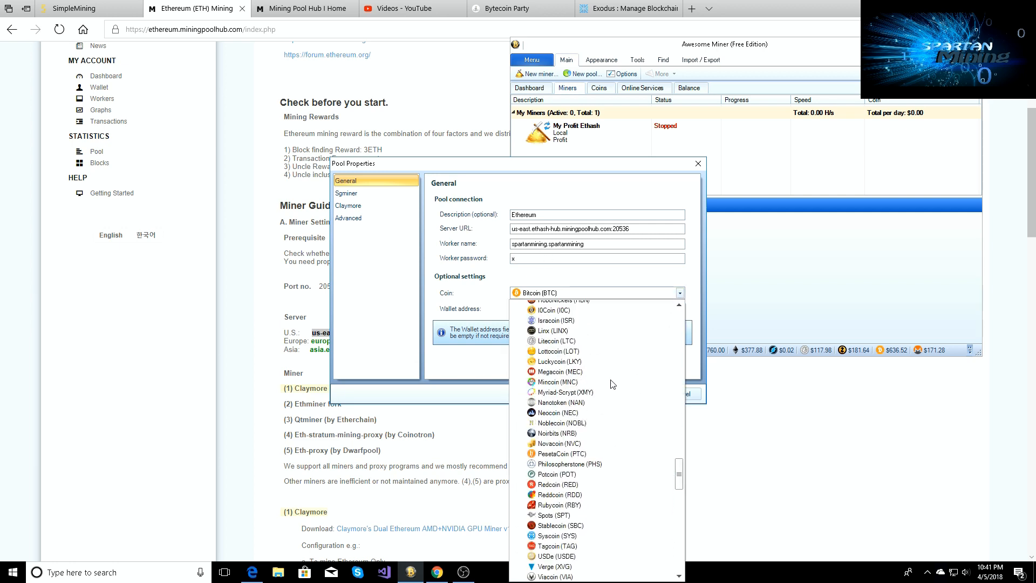
scroll(up, 3)
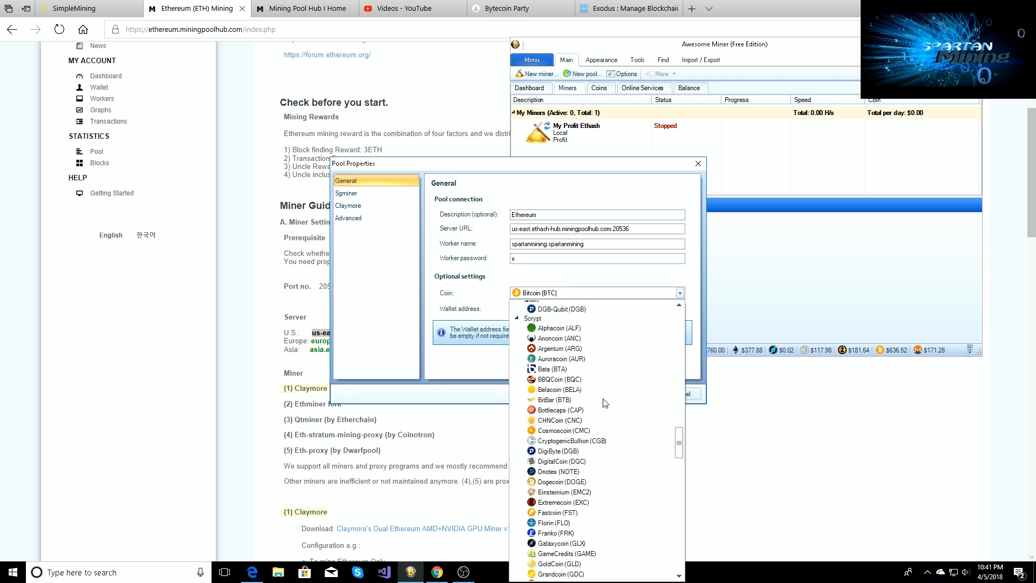
scroll(down, 3)
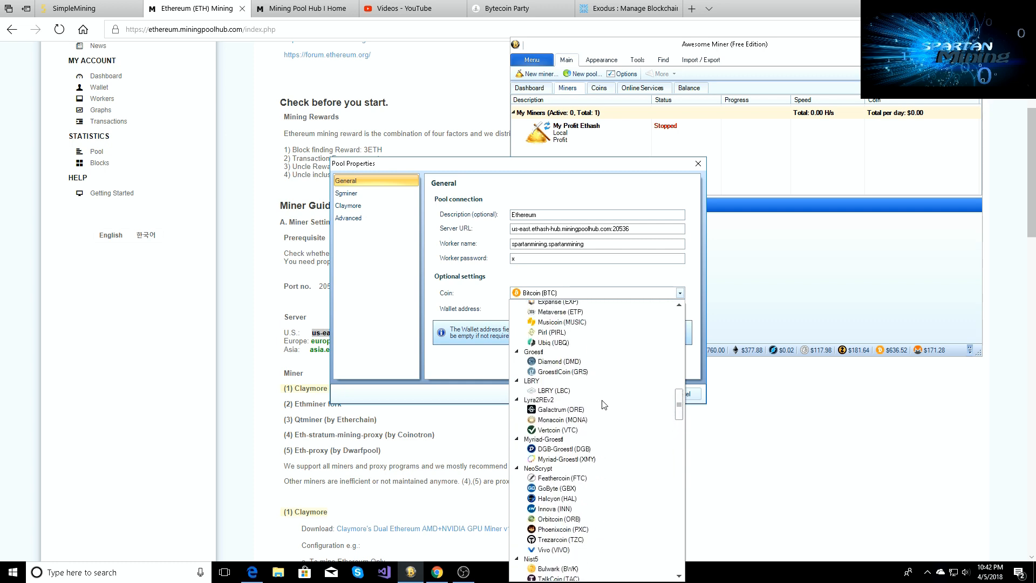
scroll(up, 3)
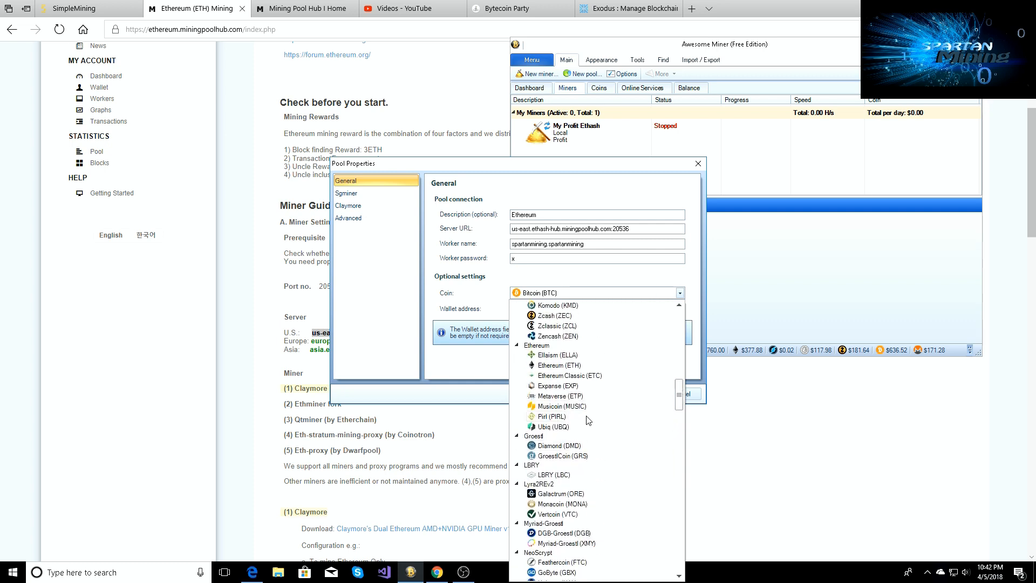
click(557, 365)
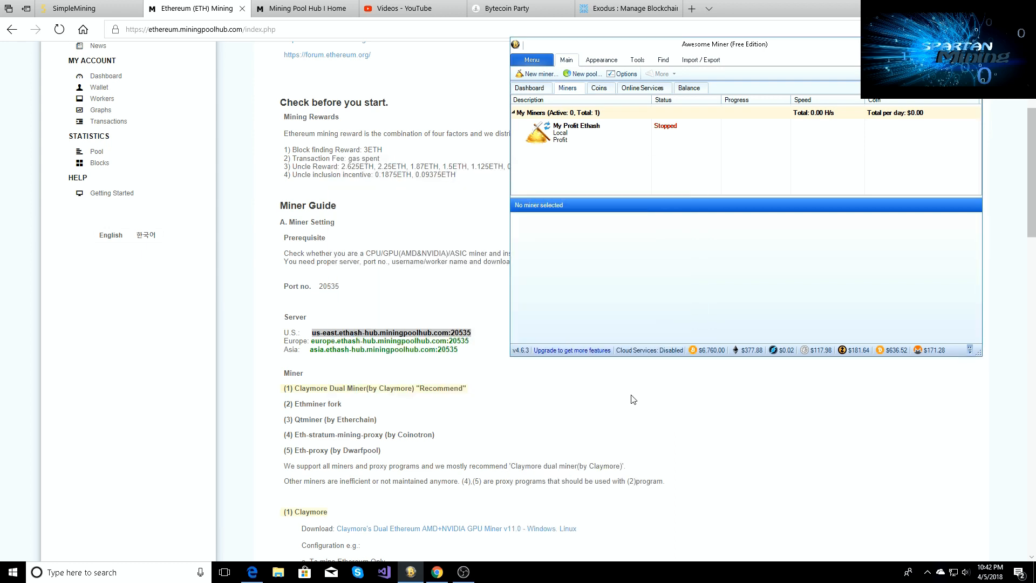
click(576, 126)
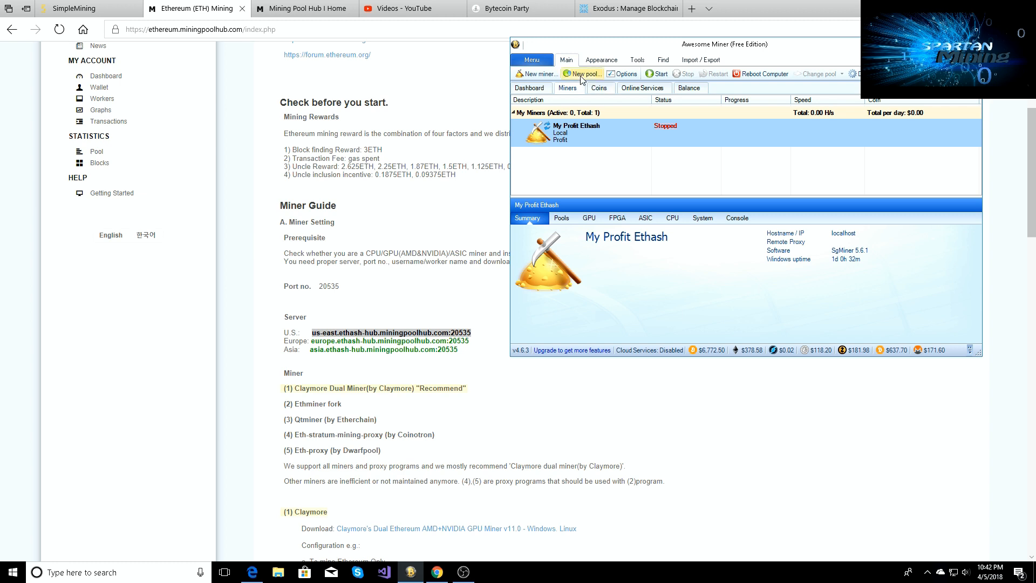
mouse_move(621, 74)
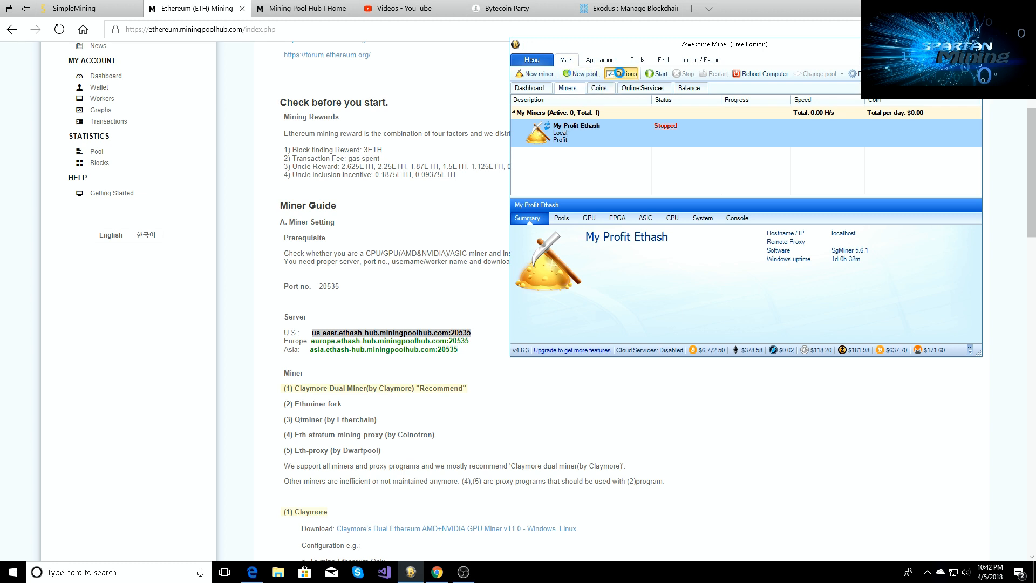
click(620, 73)
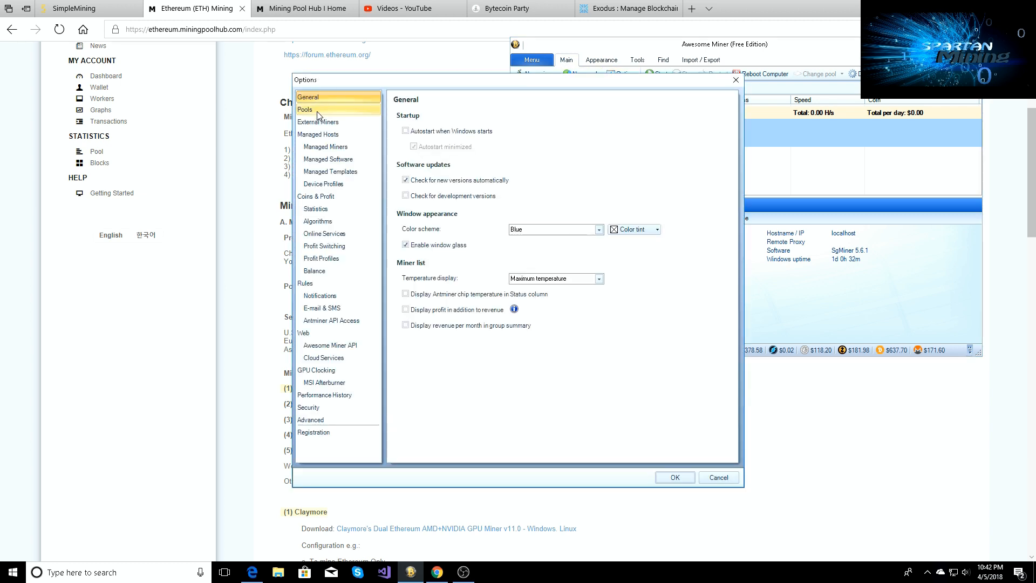
click(306, 110)
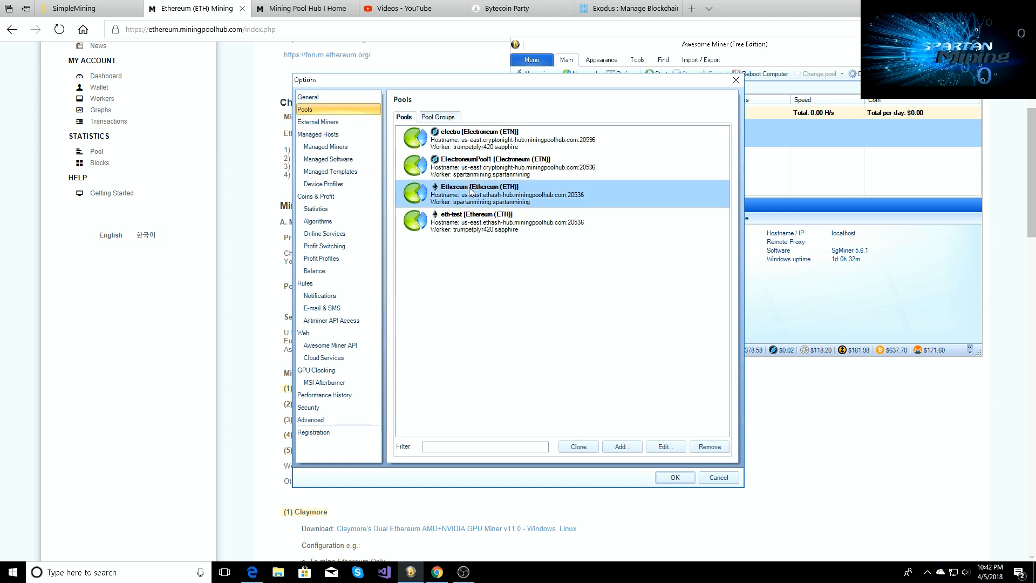
click(665, 447)
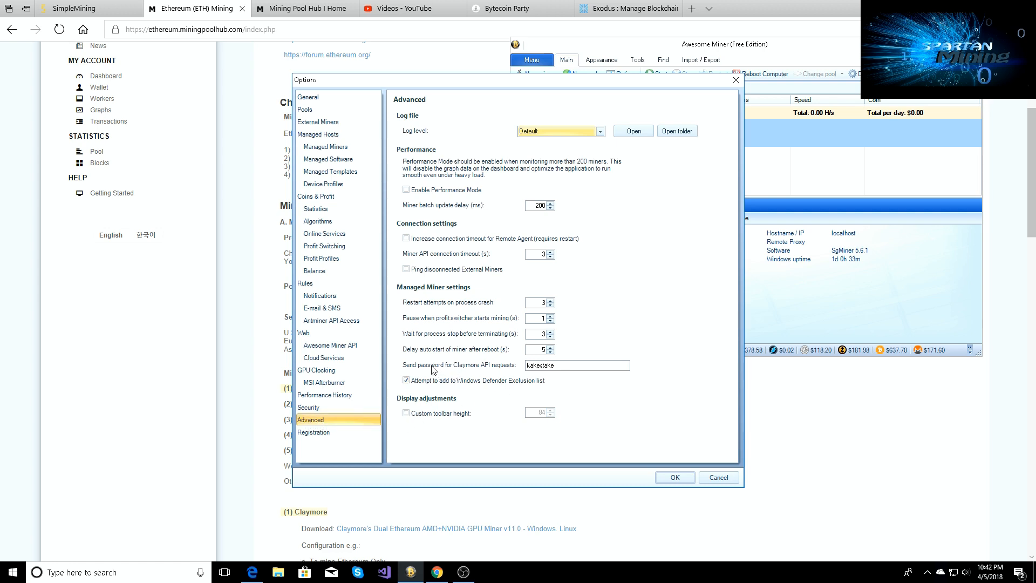
mouse_move(518, 373)
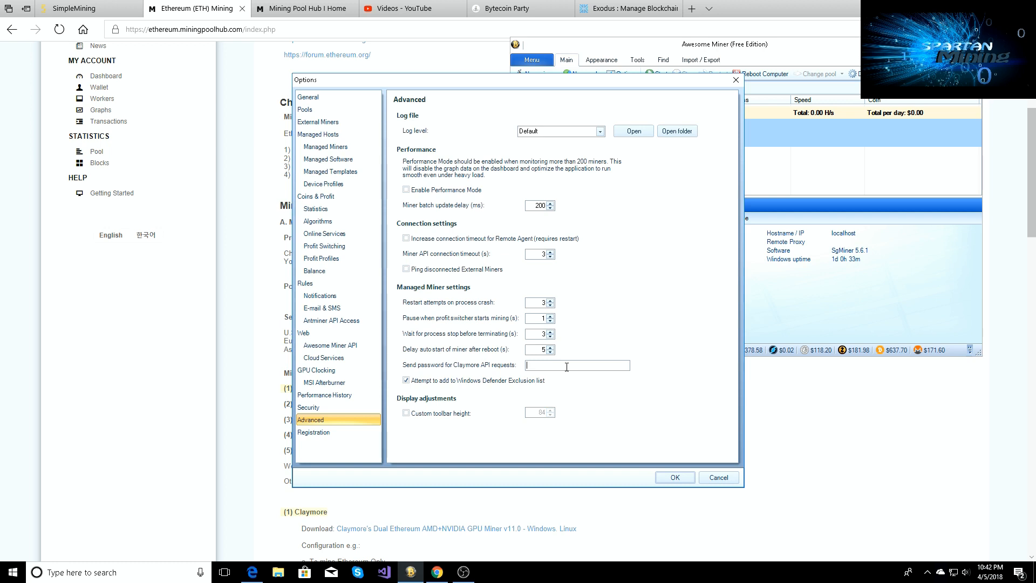
text(elthtest)
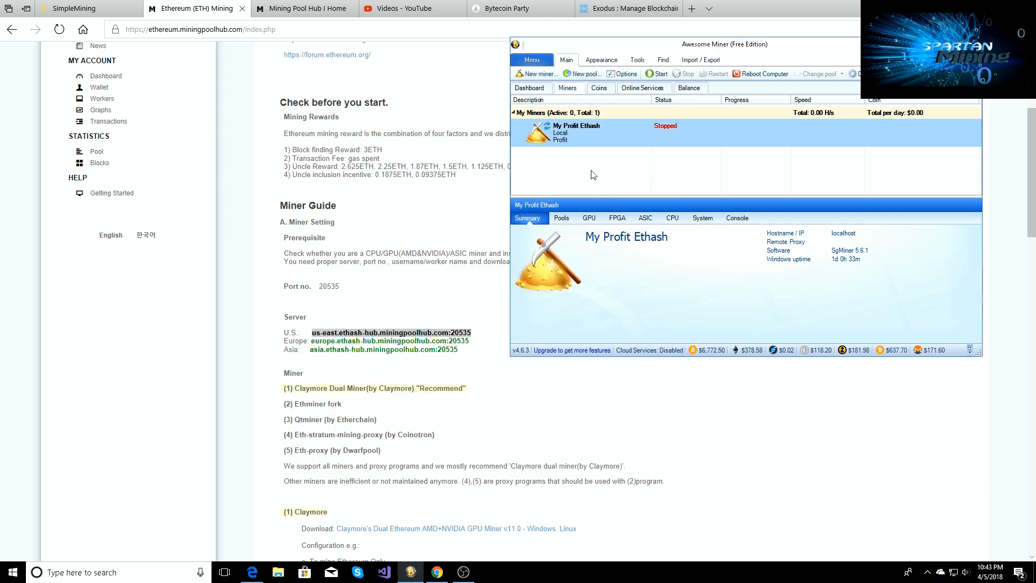
click(621, 74)
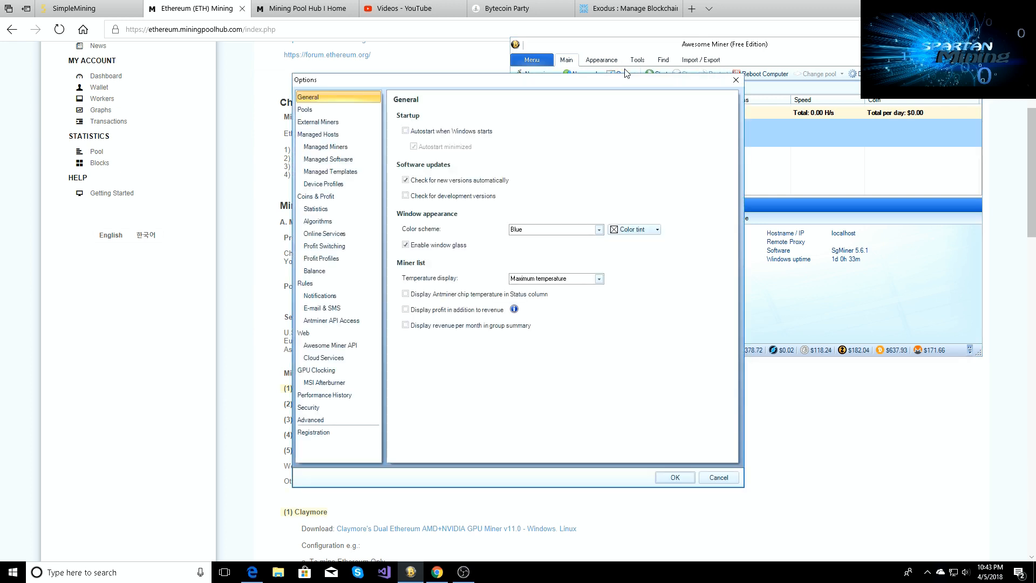
click(305, 109)
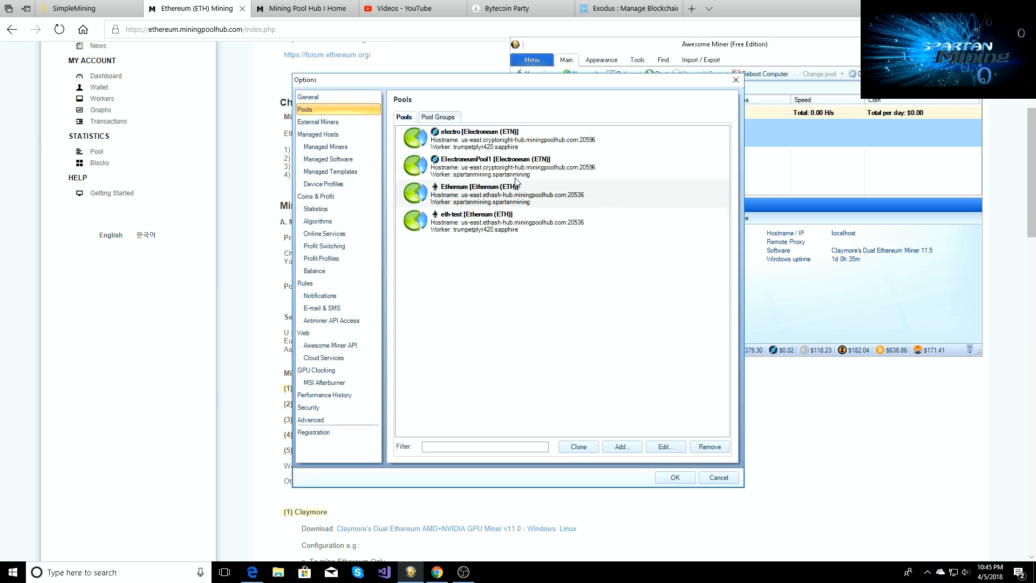
click(665, 446)
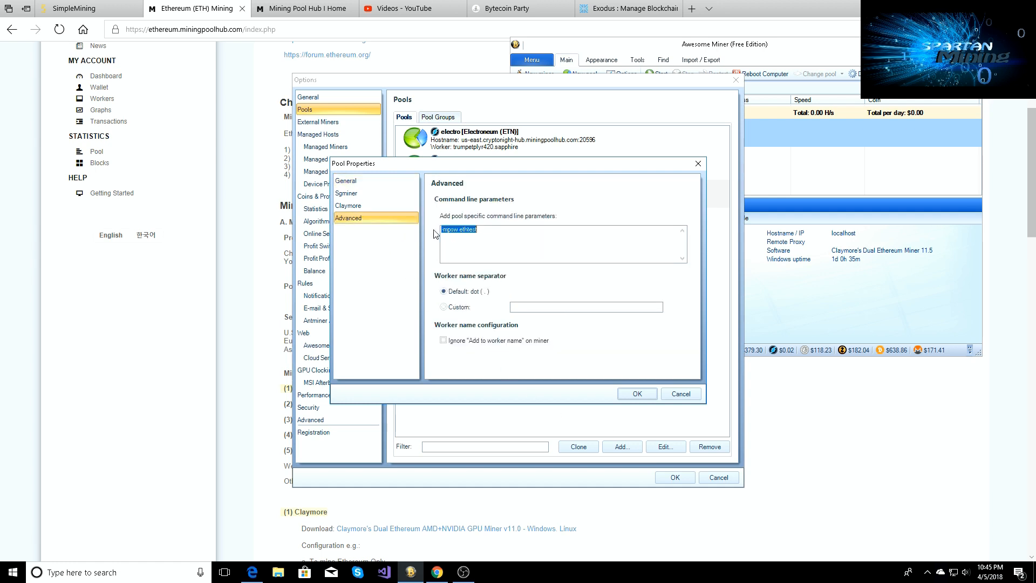
mouse_move(452, 236)
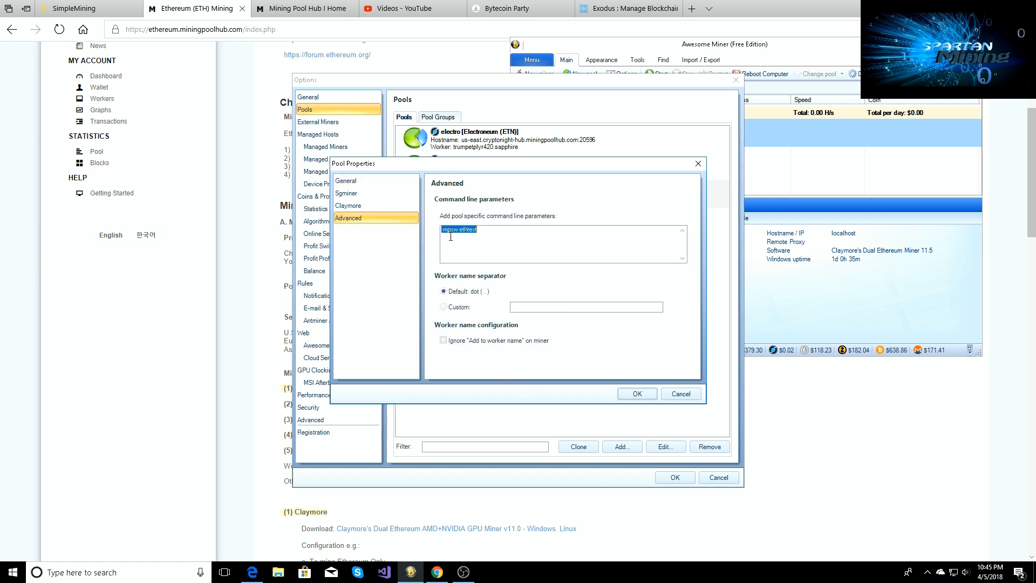
mouse_move(506, 230)
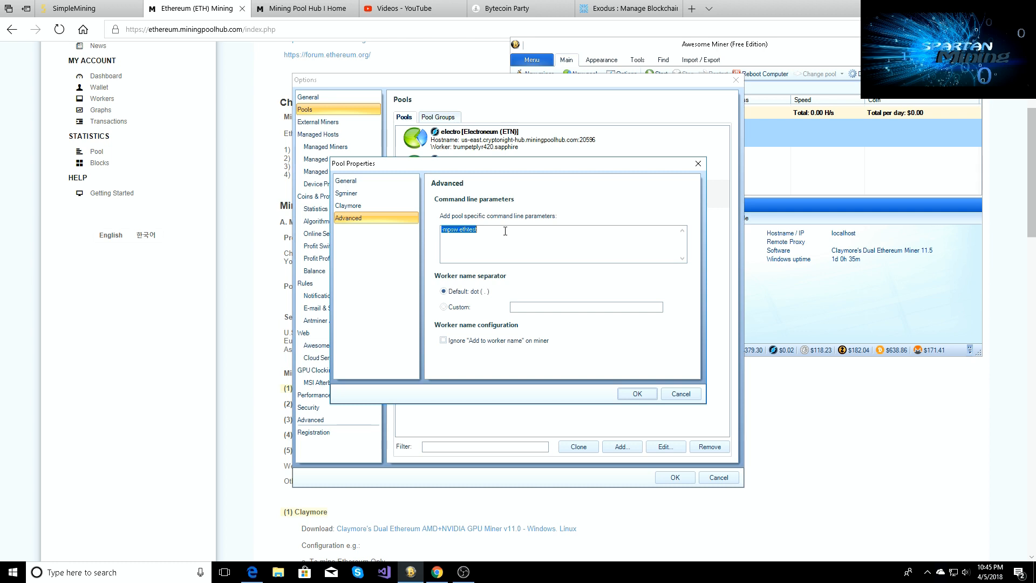
click(635, 393)
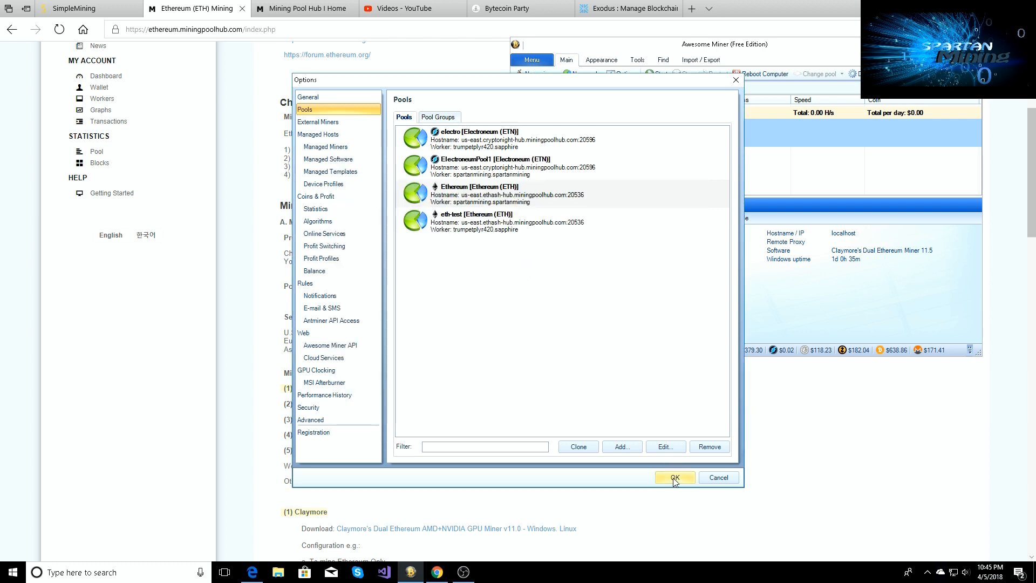
click(674, 477)
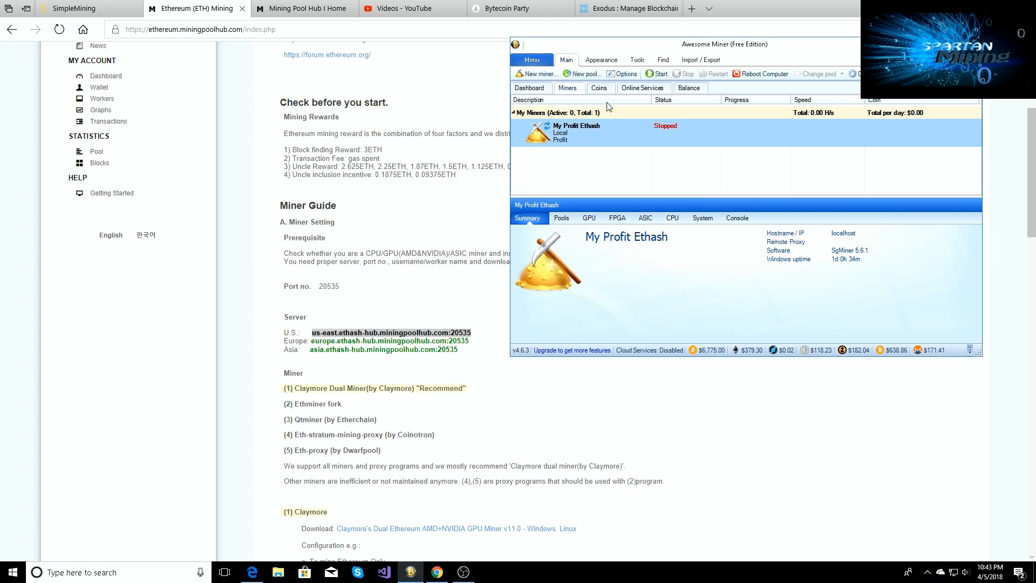
Enable custom pools for profit switching with the Ethereum (ETH) pool selected, and save
click(621, 74)
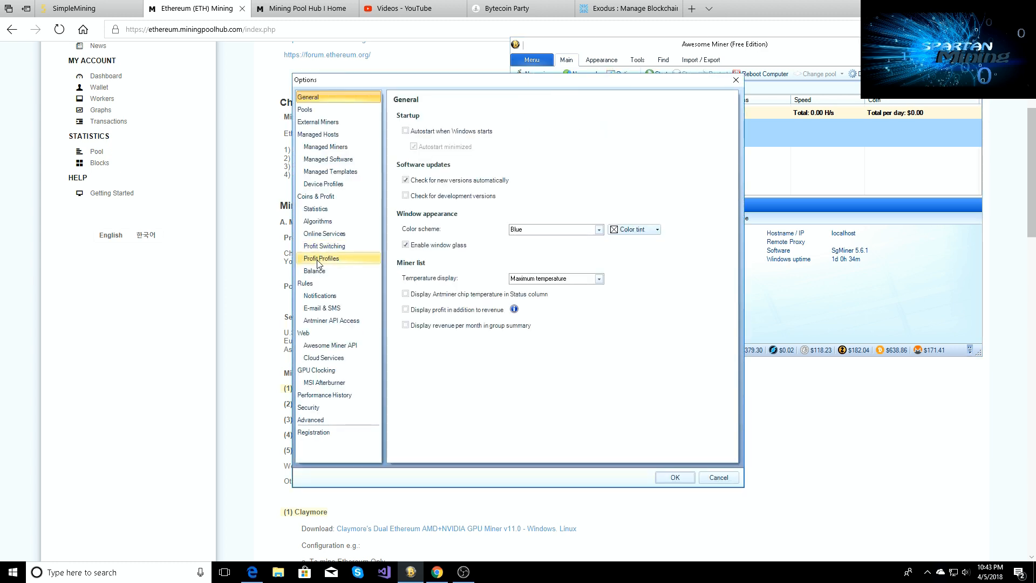
click(324, 246)
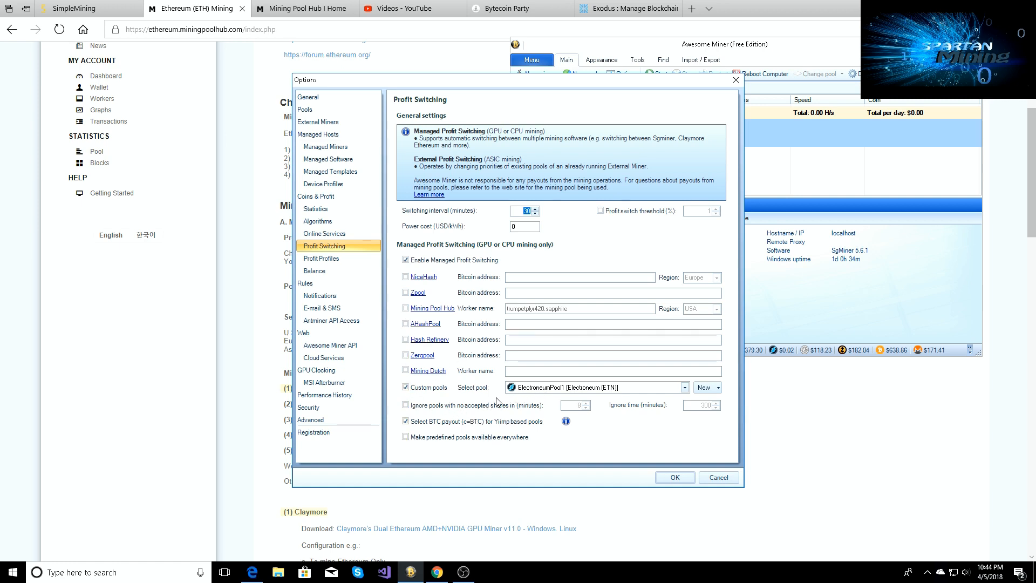
click(684, 387)
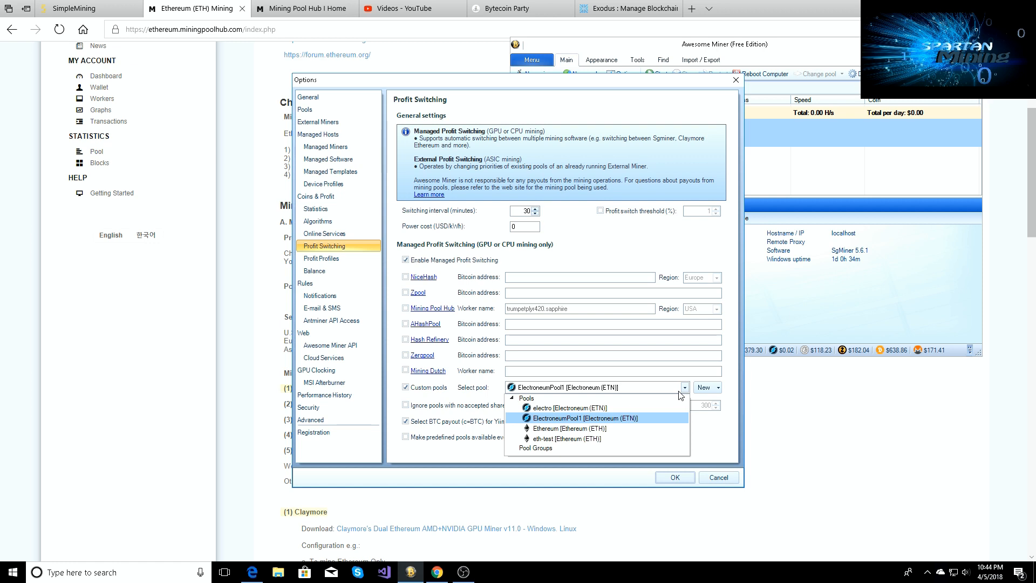
mouse_move(559, 432)
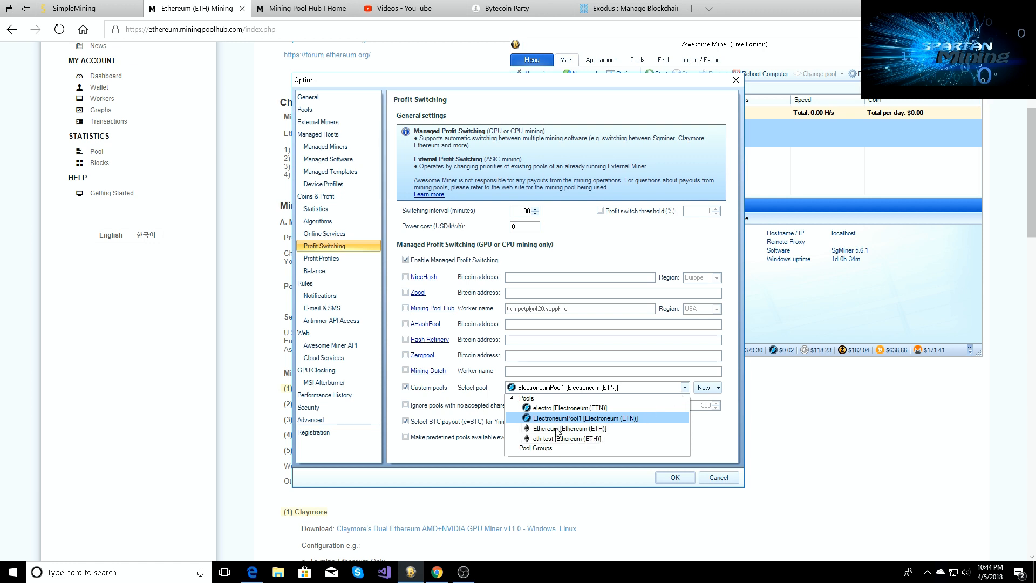
click(571, 428)
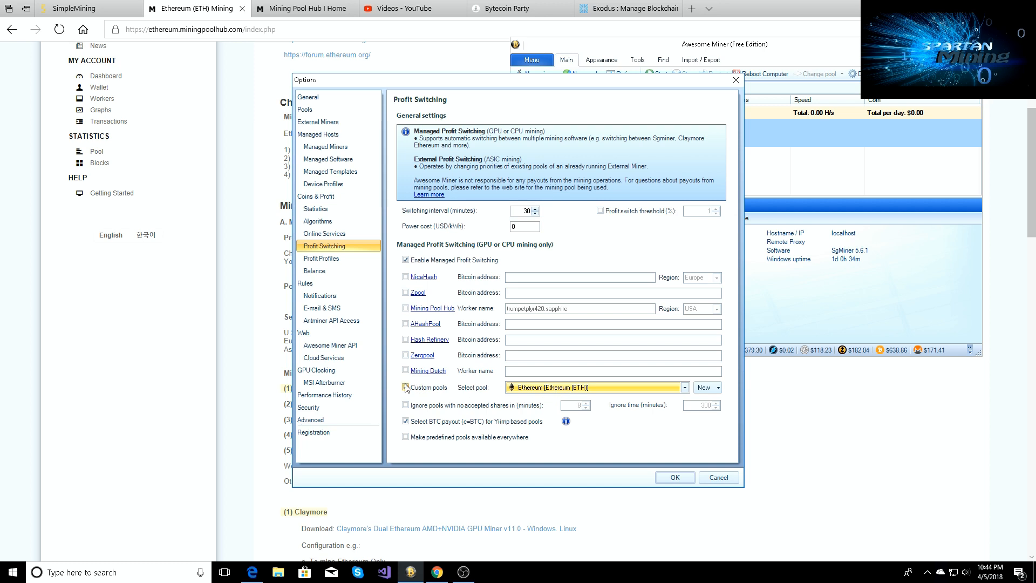
click(405, 387)
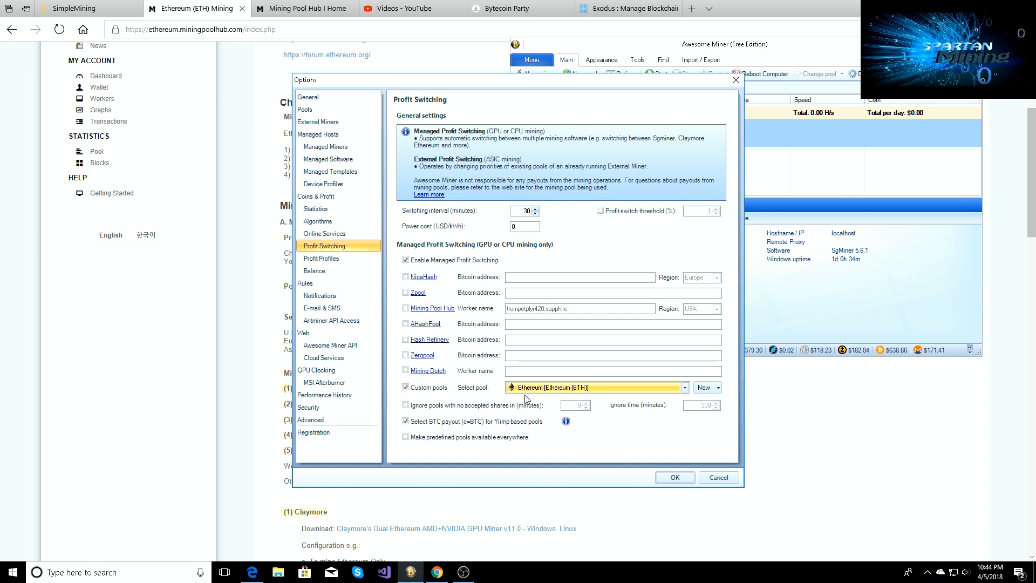
mouse_move(429, 399)
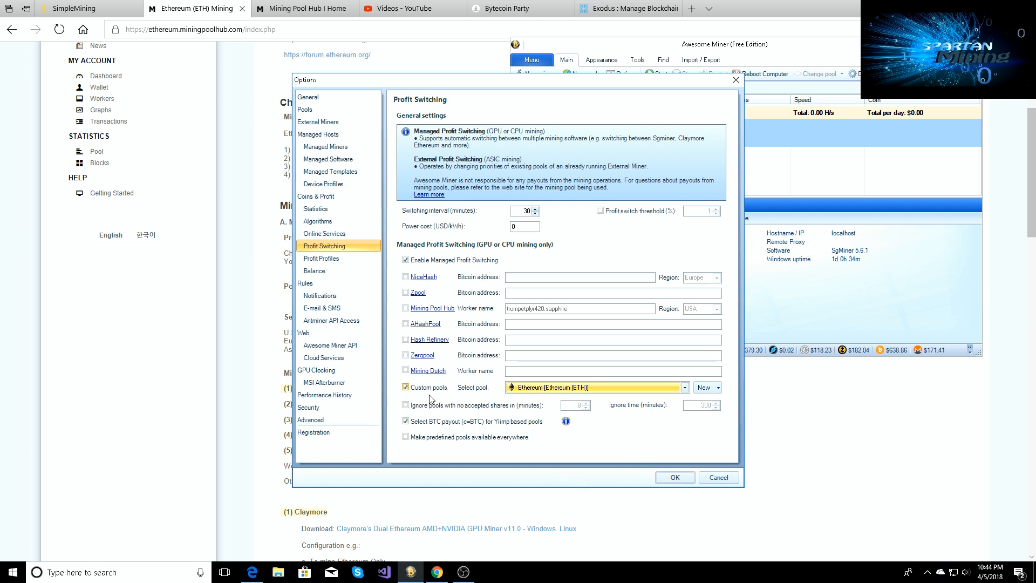
click(673, 477)
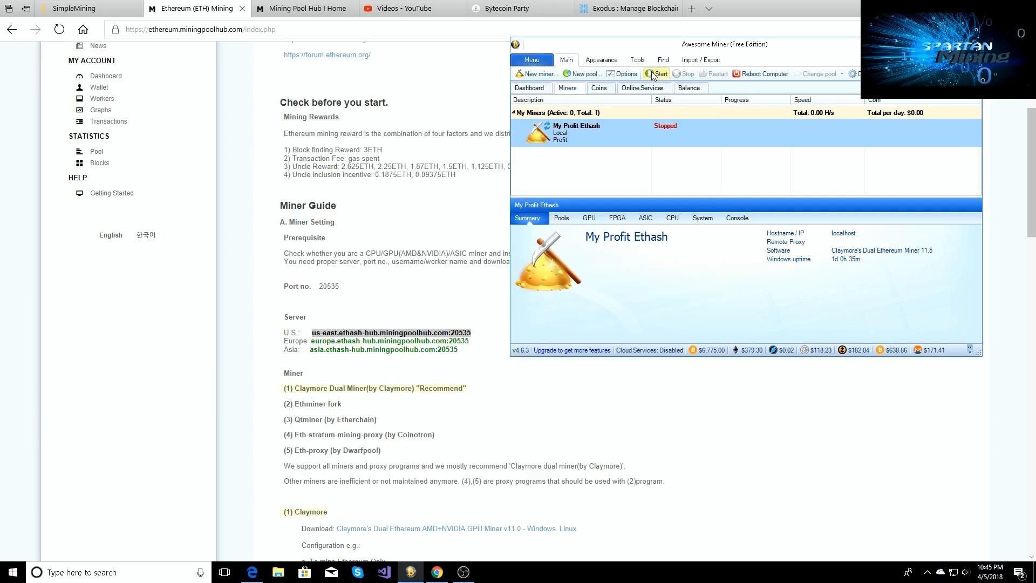
Start My Profit Ethash mining via Claymore and view its GPU stats at about 27.6 MH/s
click(656, 73)
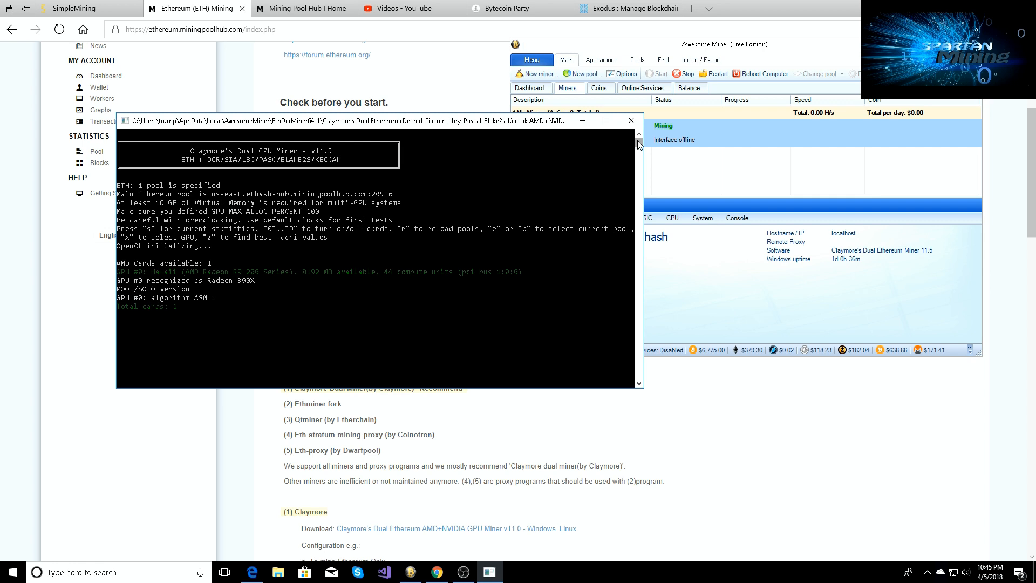
mouse_move(742, 146)
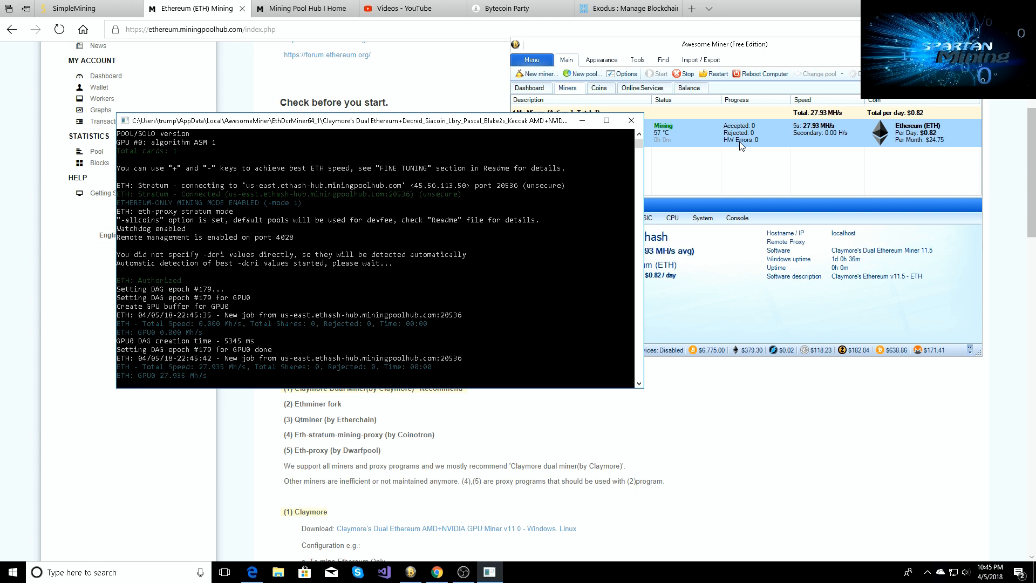
mouse_move(433, 315)
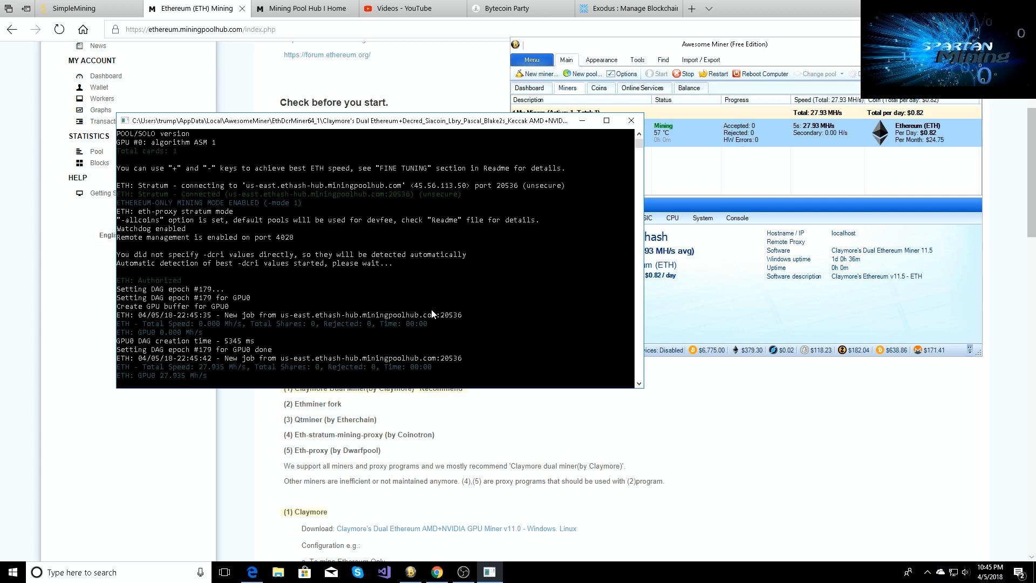
mouse_move(499, 192)
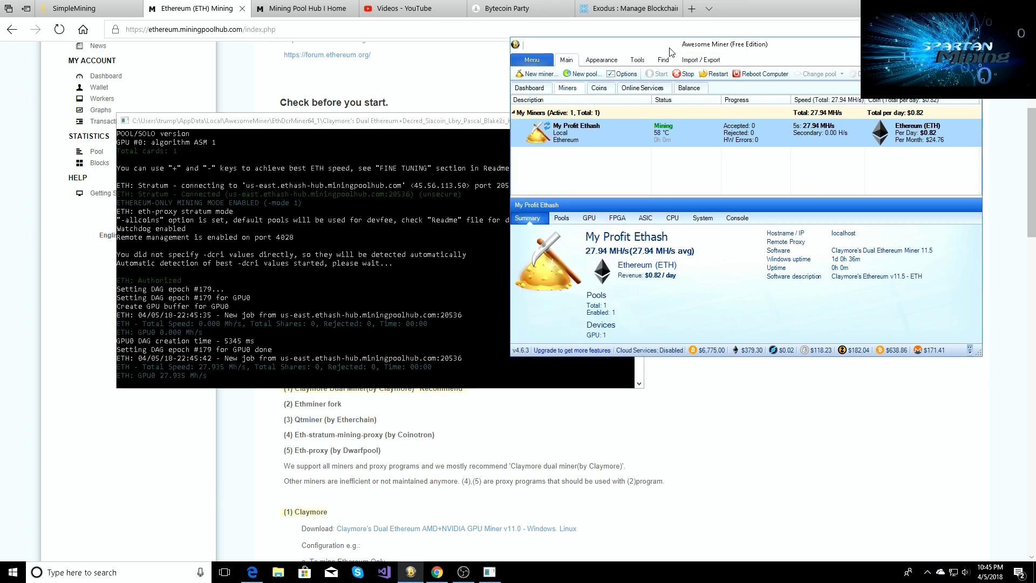
click(589, 218)
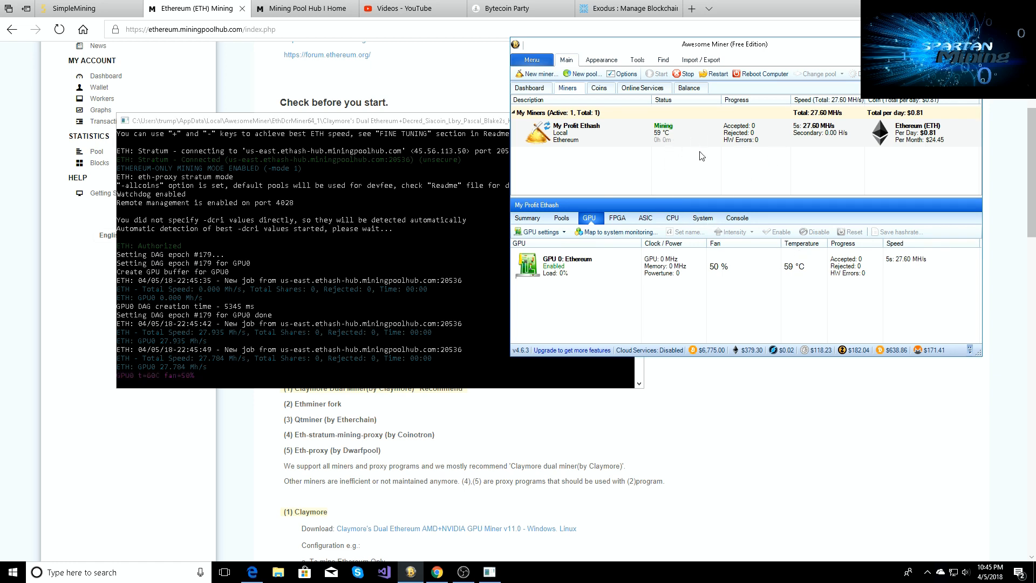
mouse_move(686, 139)
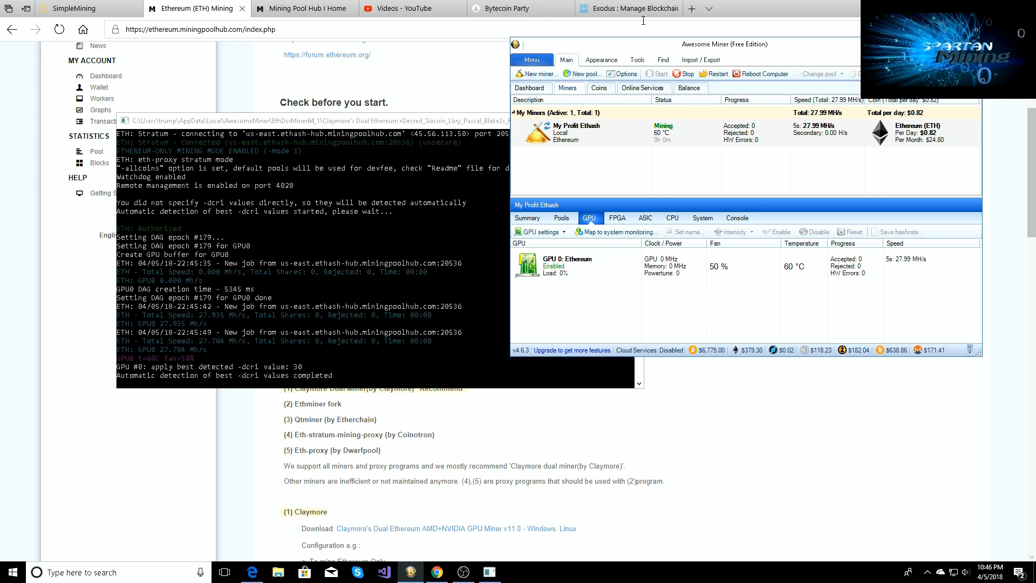
Bring up the Exodus wallet site in Edge, scroll through its features, then back to the top
click(624, 8)
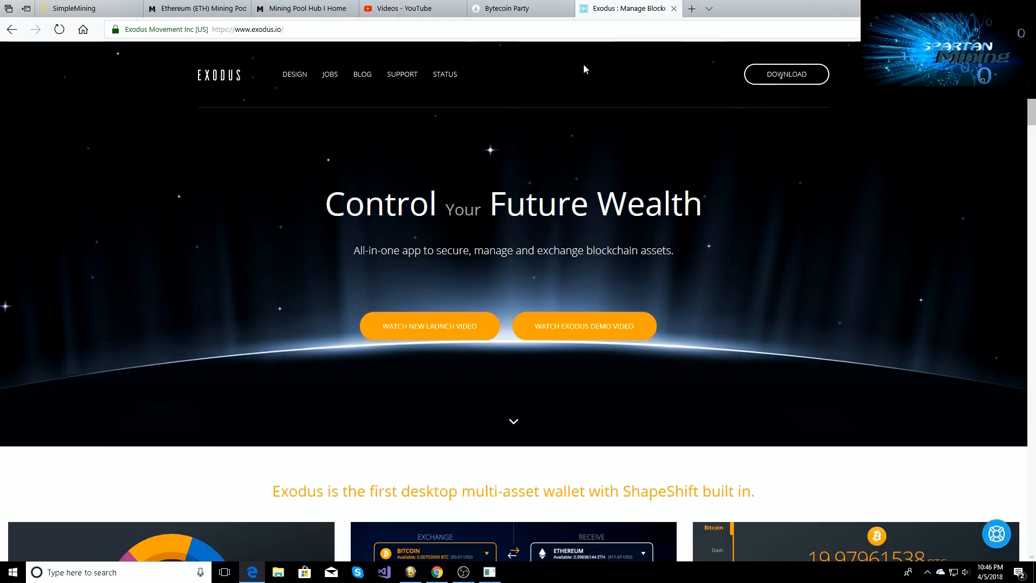
mouse_move(495, 167)
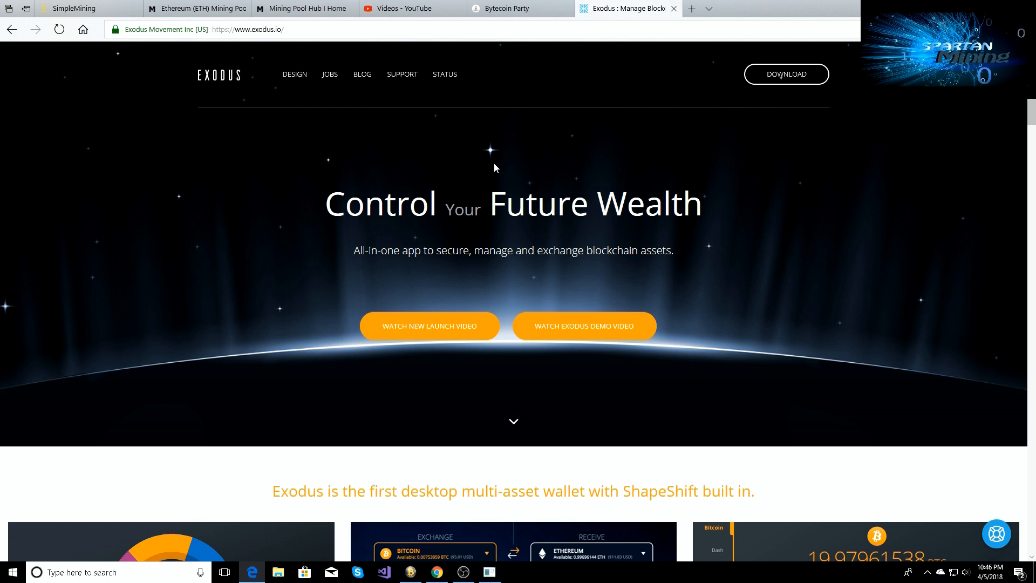
scroll(down, 3)
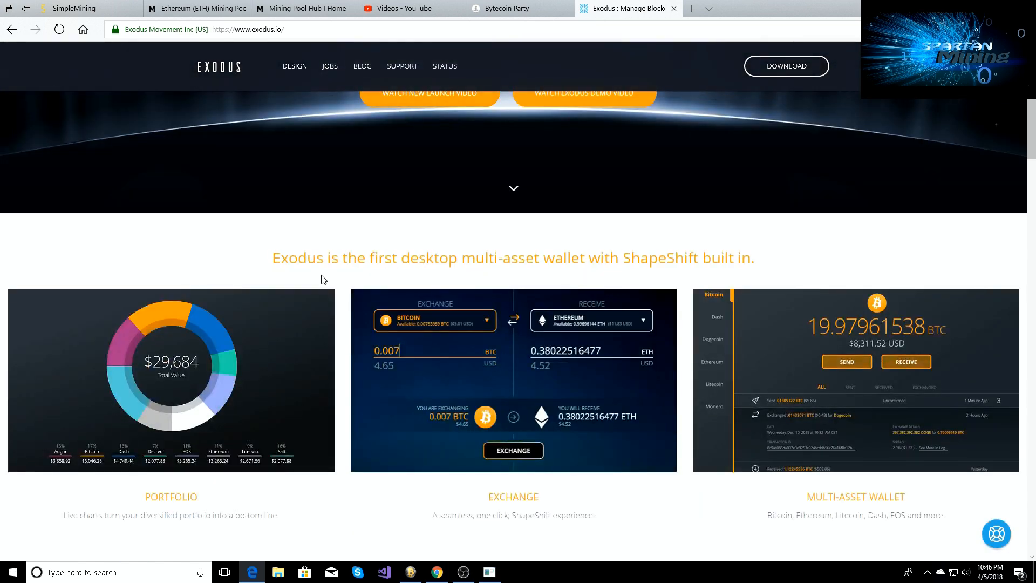
scroll(down, 3)
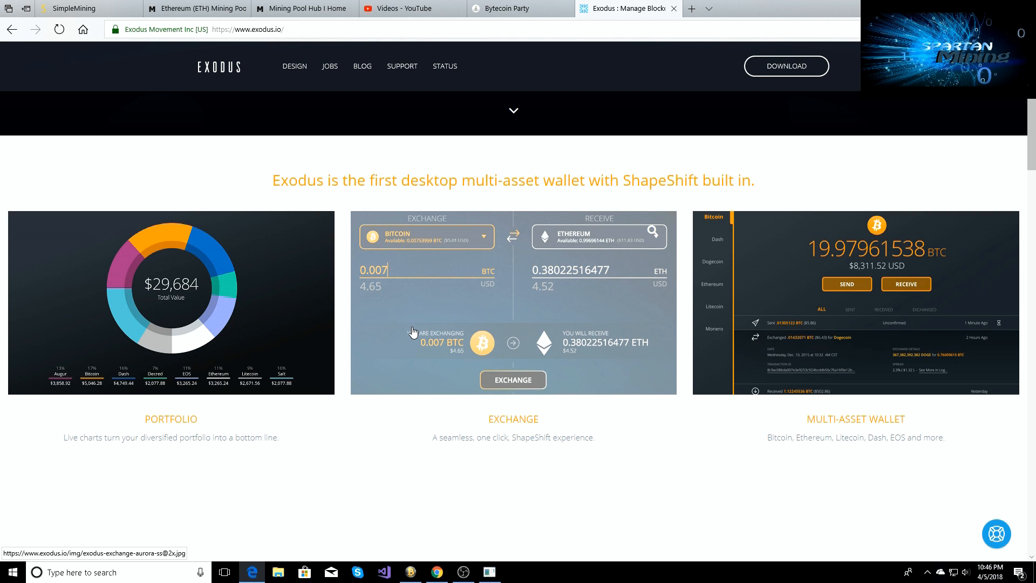
mouse_move(462, 307)
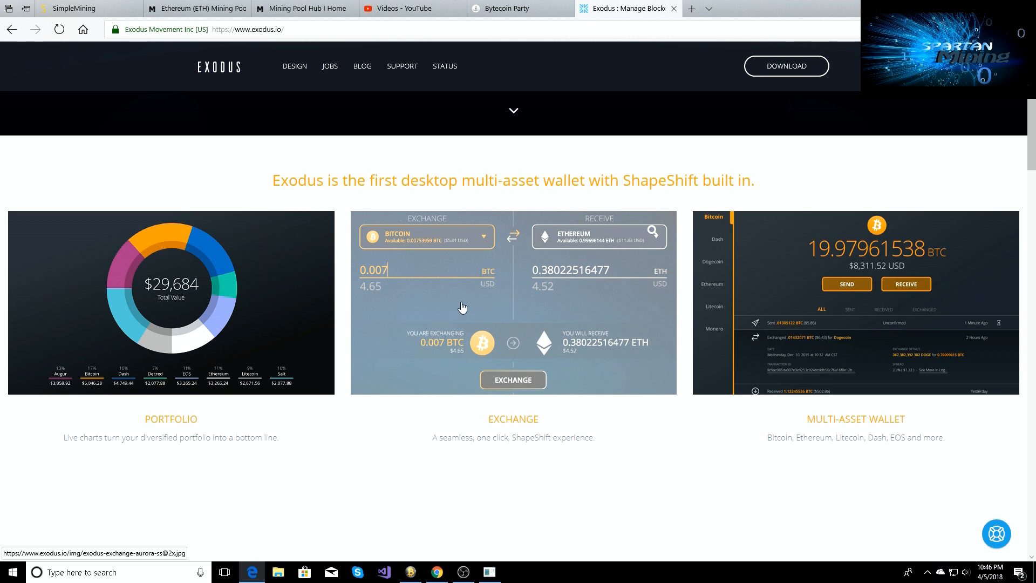
mouse_move(714, 330)
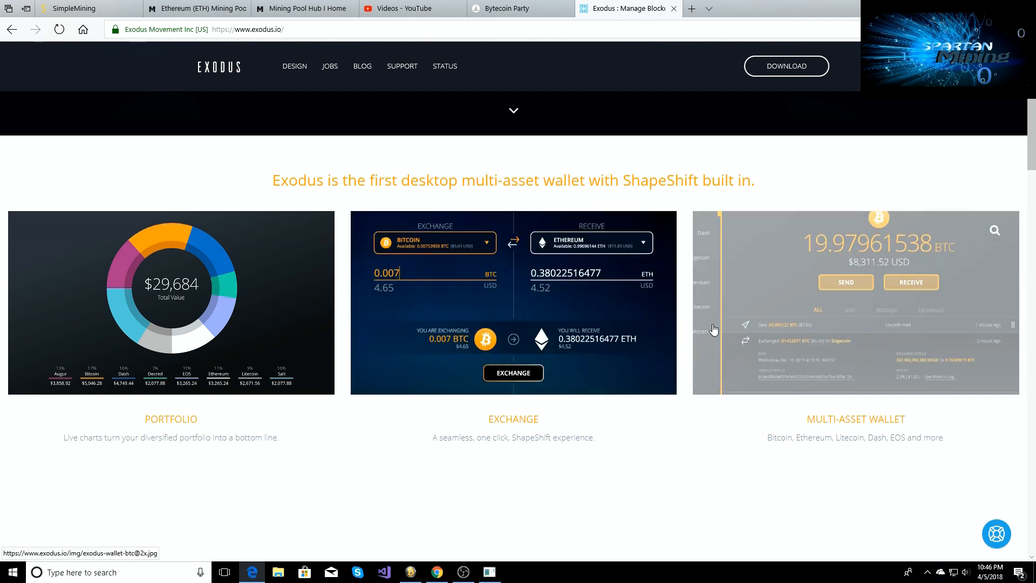
scroll(down, 3)
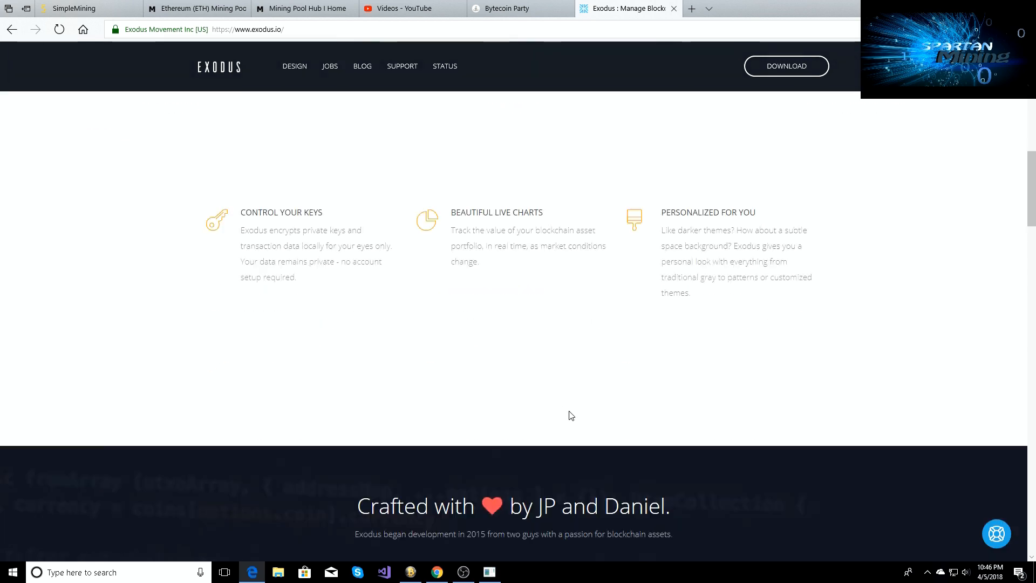
scroll(up, 3)
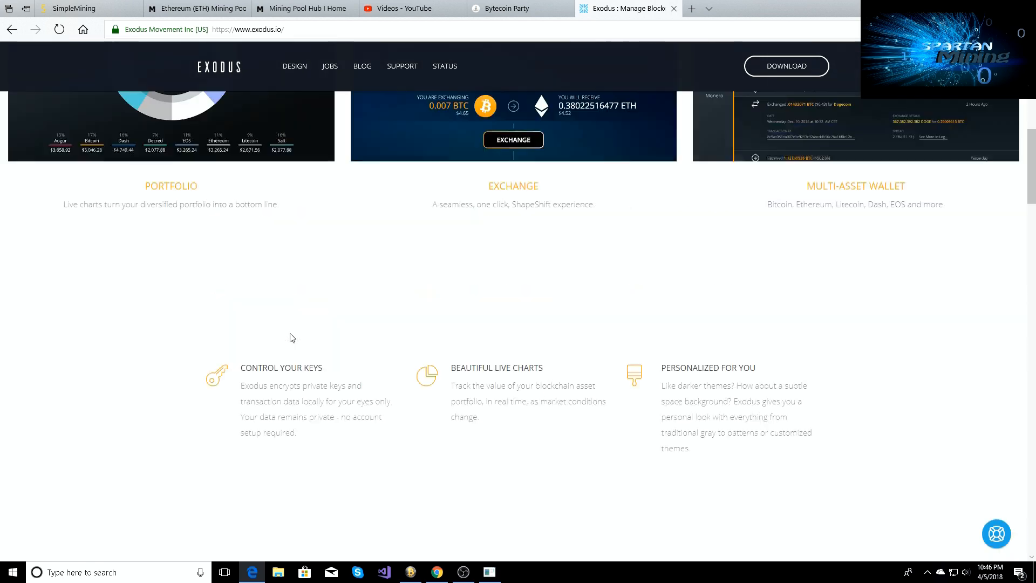
scroll(up, 3)
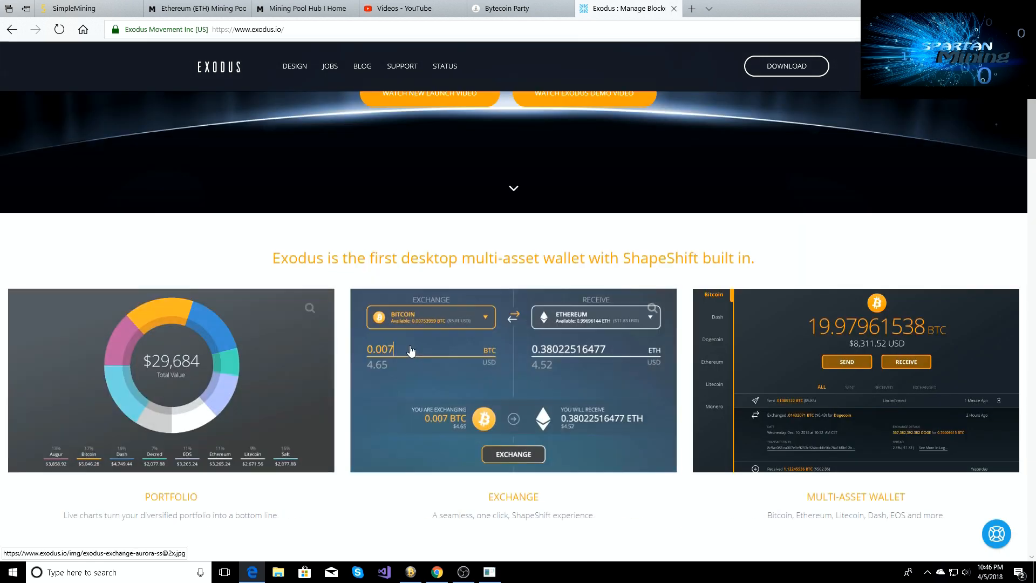
scroll(up, 3)
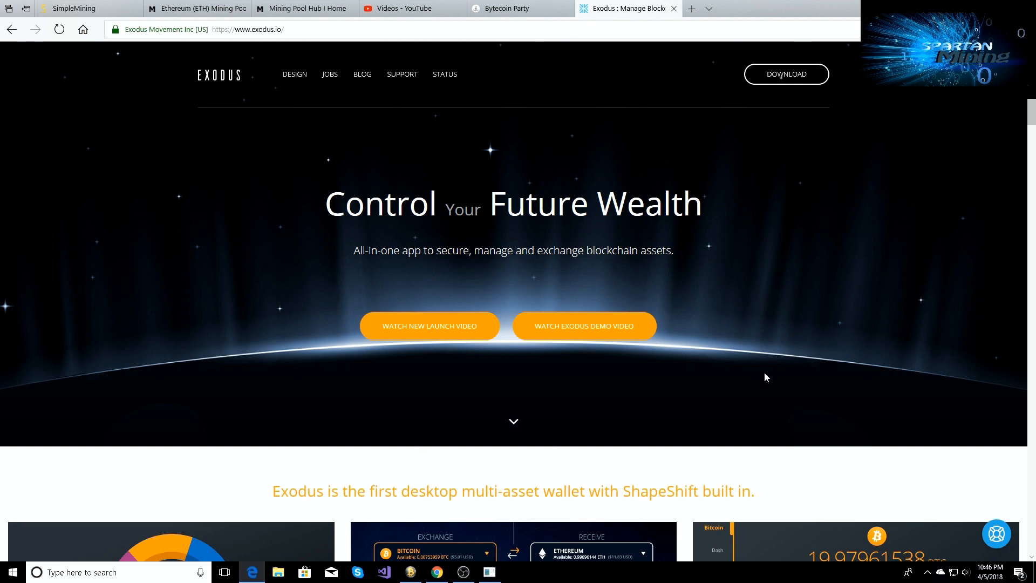
mouse_move(240, 42)
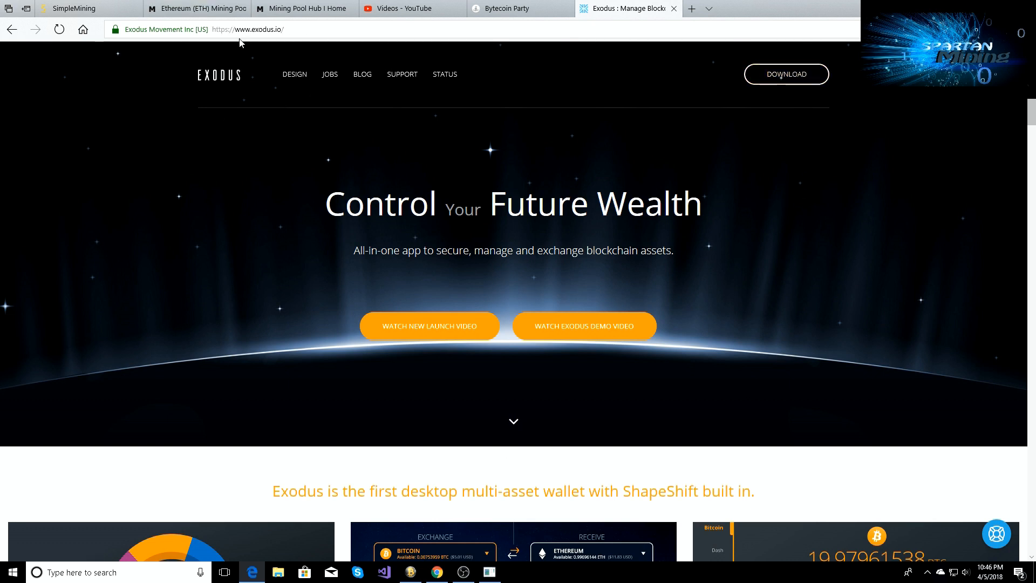
mouse_move(287, 203)
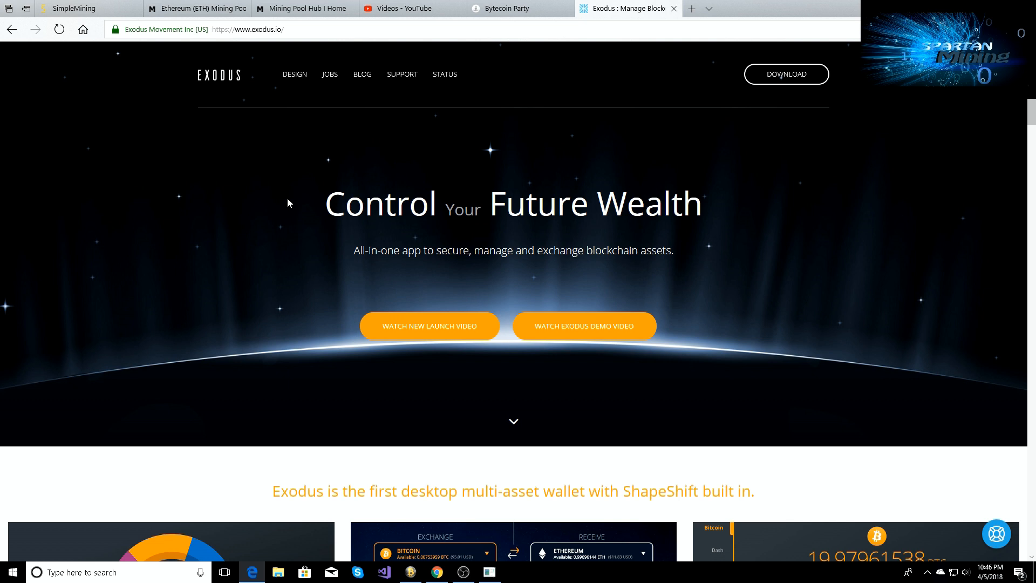
mouse_move(251, 212)
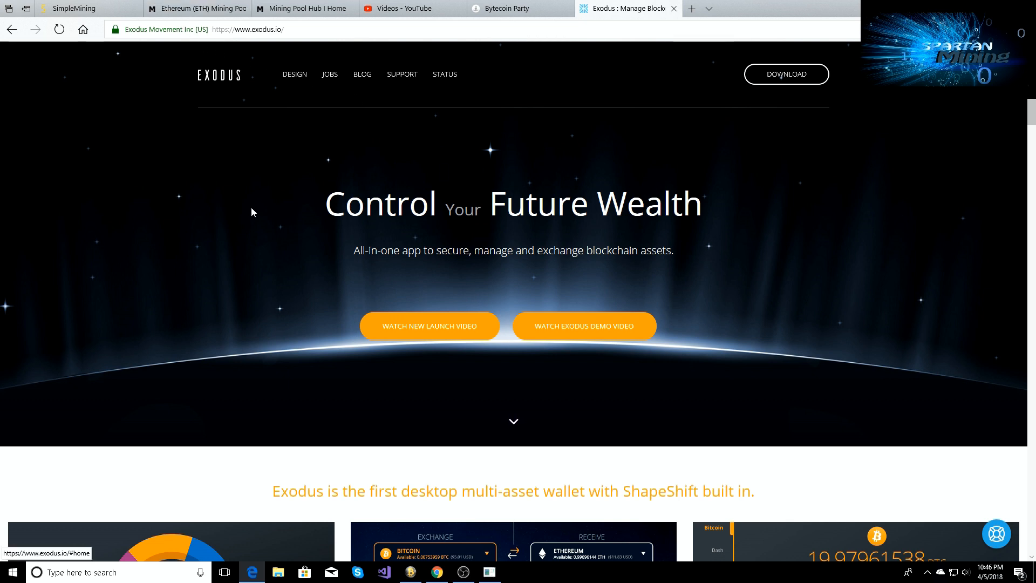
mouse_move(360, 254)
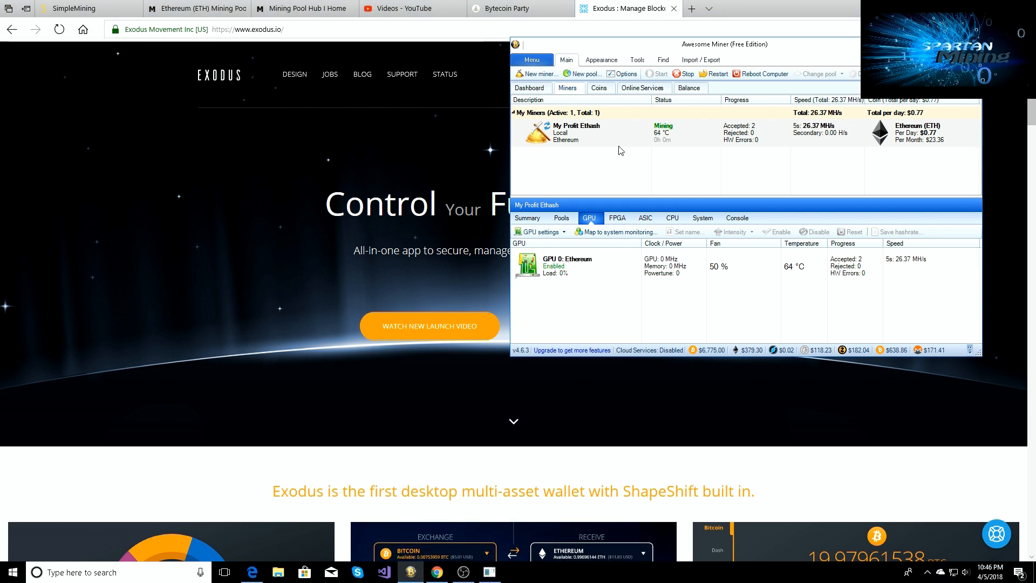
mouse_move(617, 144)
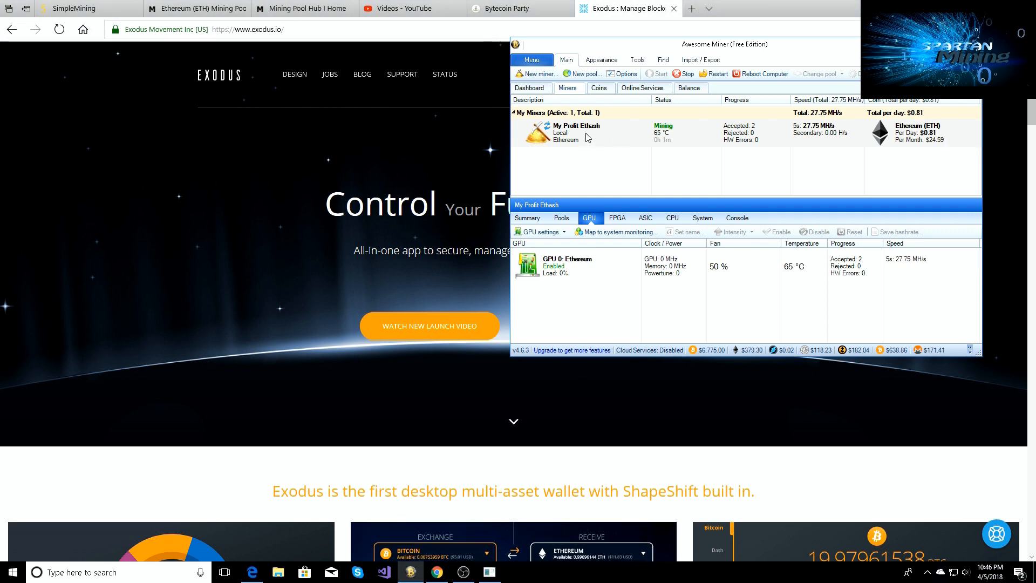
mouse_move(597, 150)
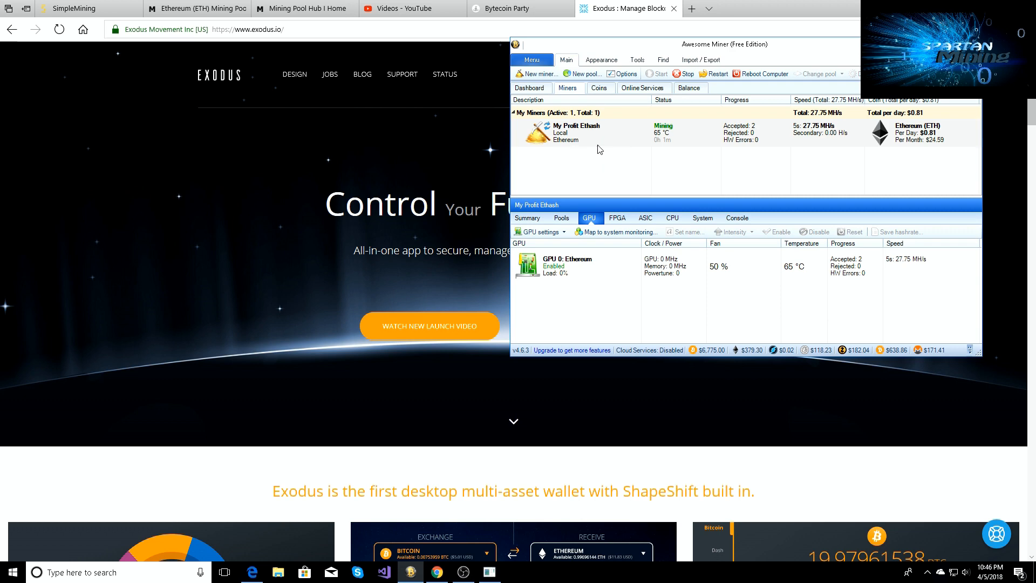
Return to the Mining Pool Hub Ethereum page after confirming the miner runs at about 27.75 MH/s
click(197, 8)
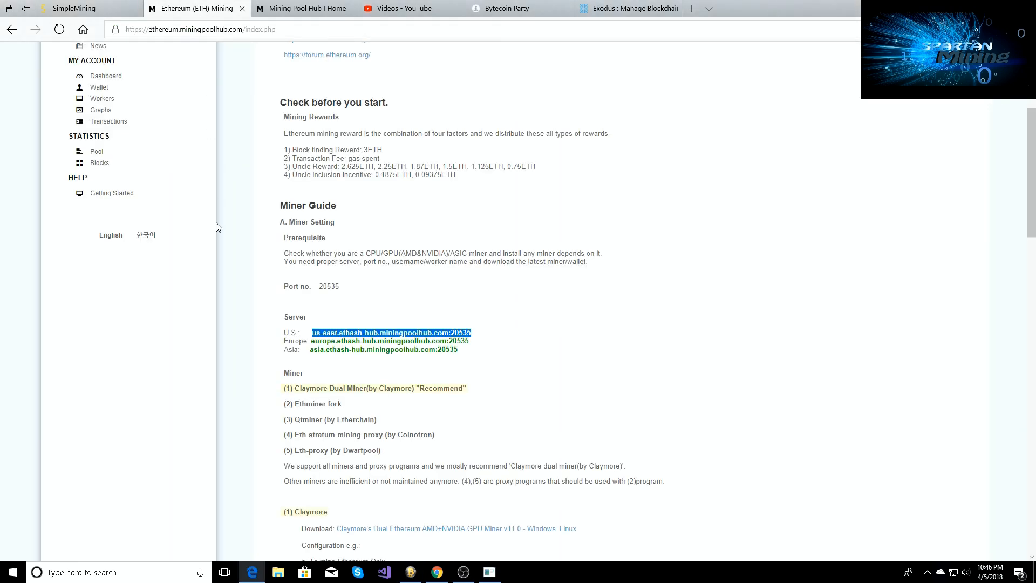
Open the Ethereum pool wallet page showing the payout address and 0.02 ETH threshold
scroll(up, 3)
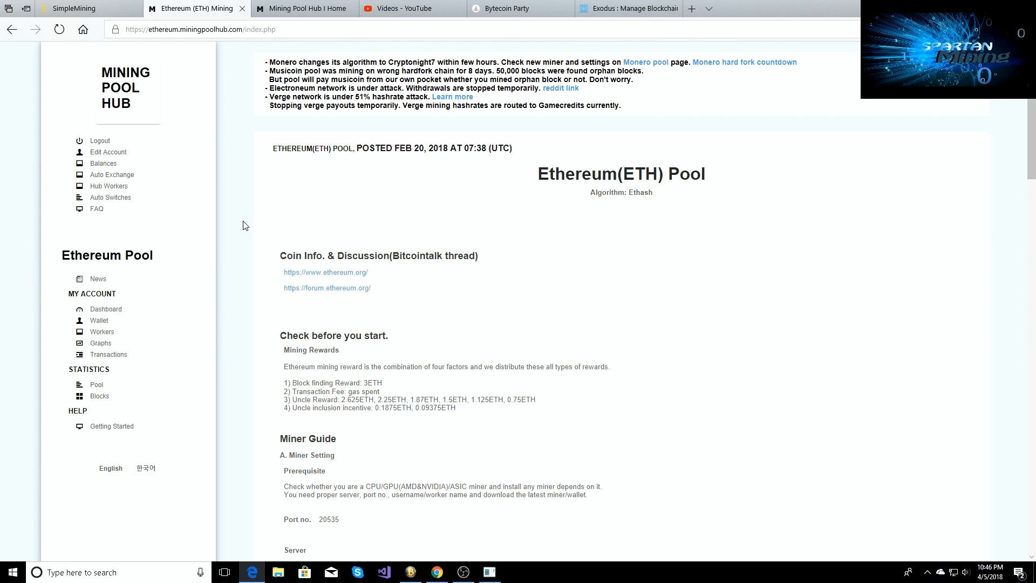
mouse_move(235, 174)
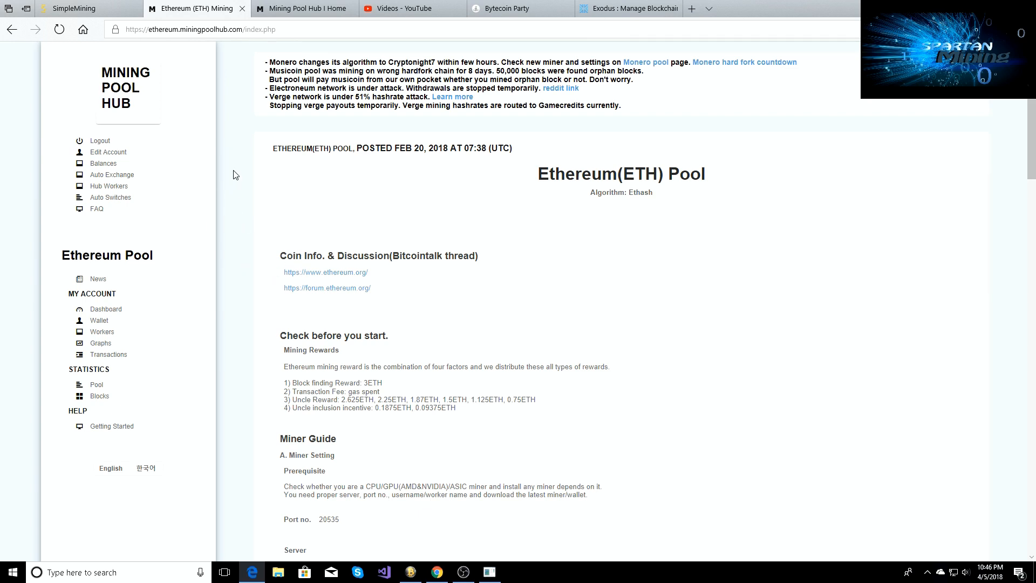
mouse_move(315, 215)
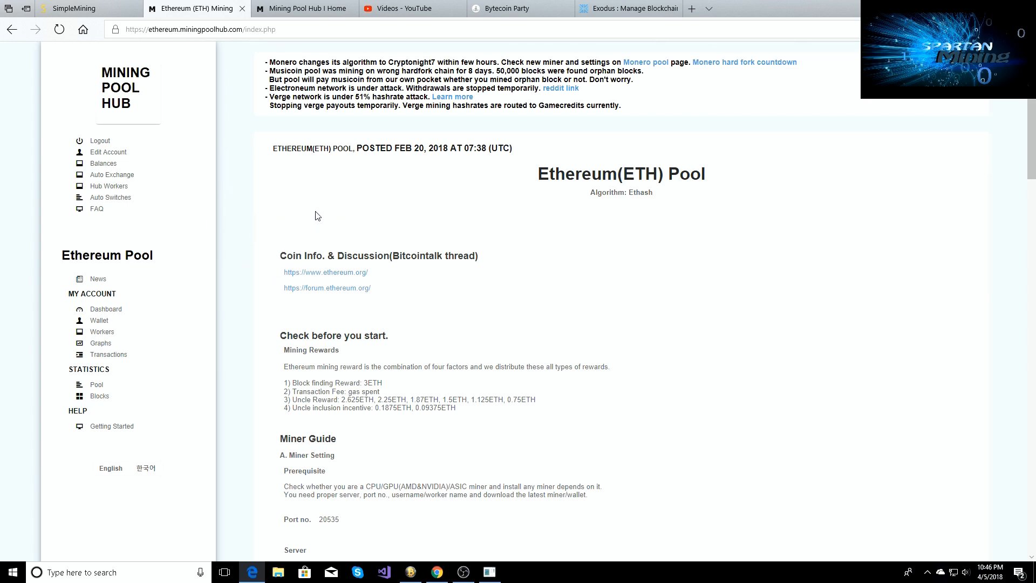
mouse_move(99, 320)
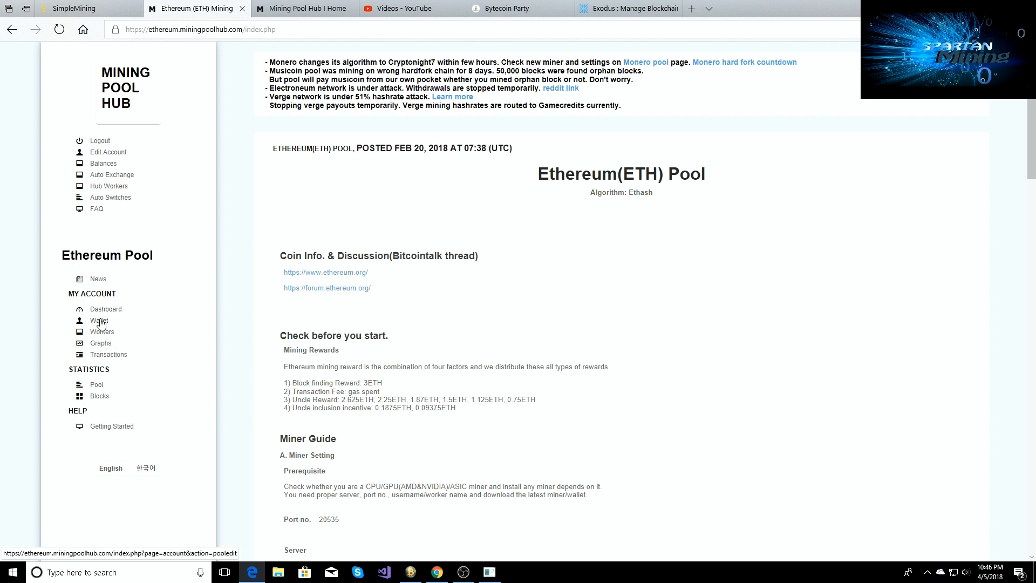
click(98, 320)
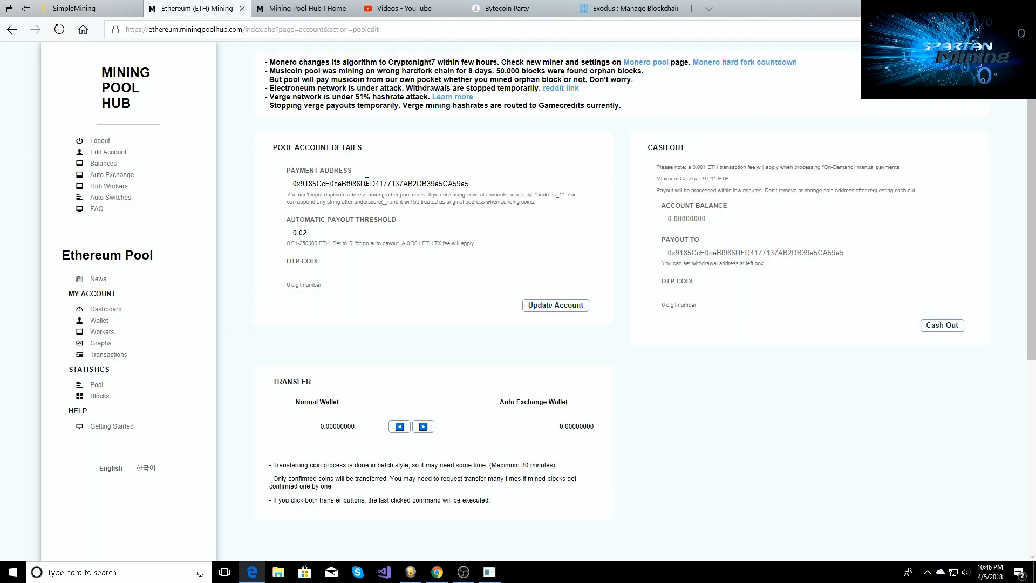
mouse_move(429, 258)
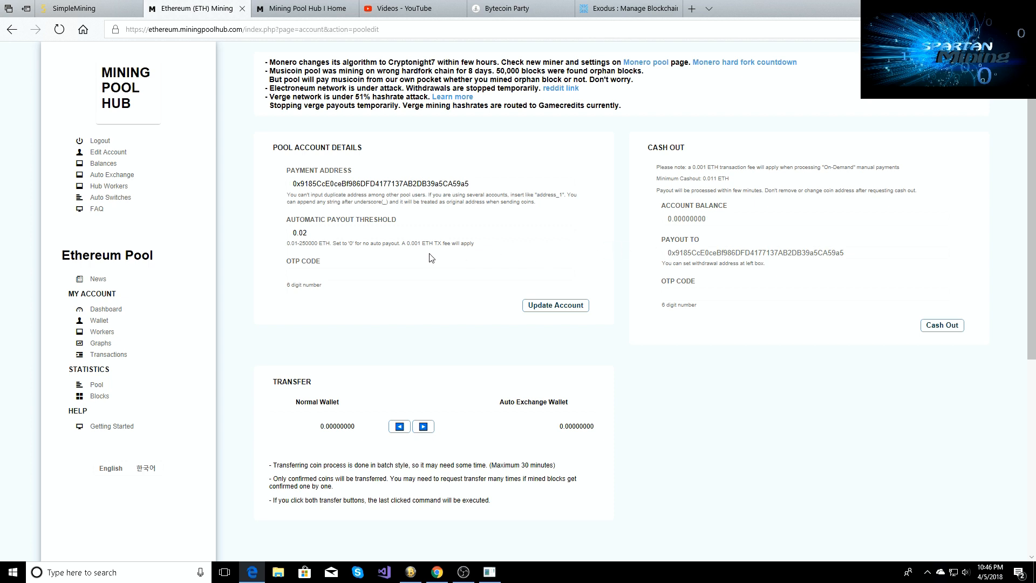
mouse_move(357, 300)
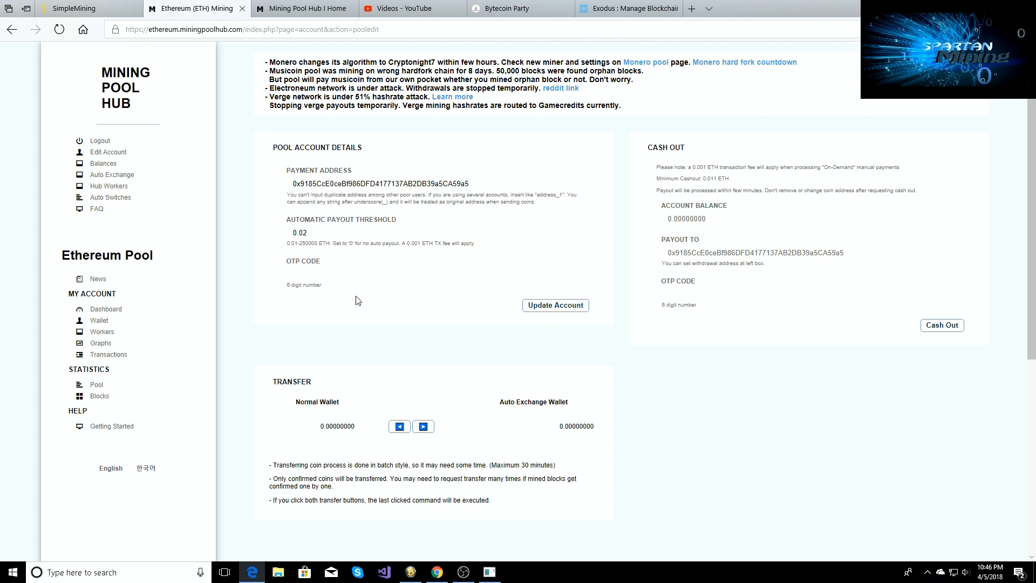
mouse_move(356, 268)
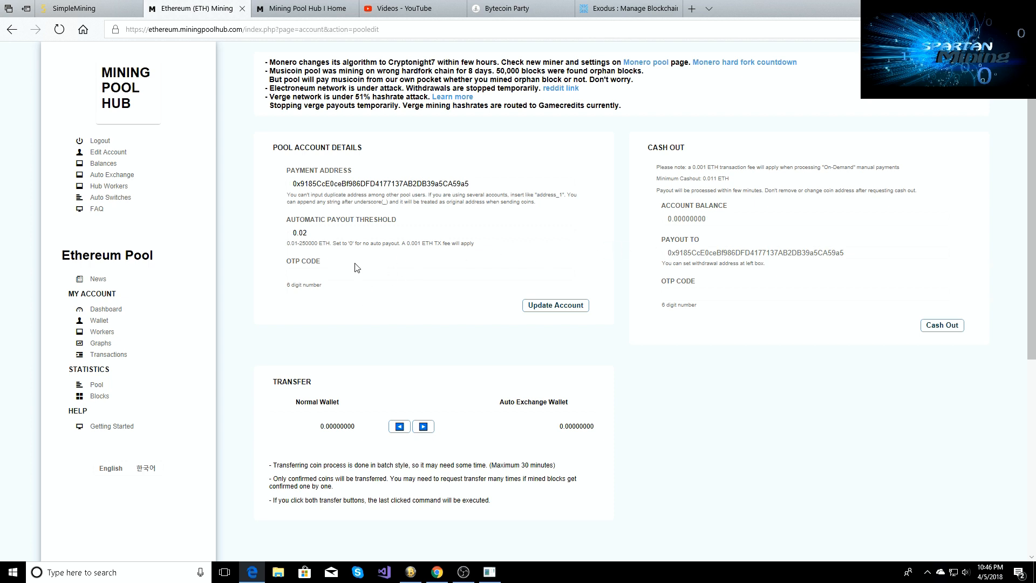
mouse_move(298, 263)
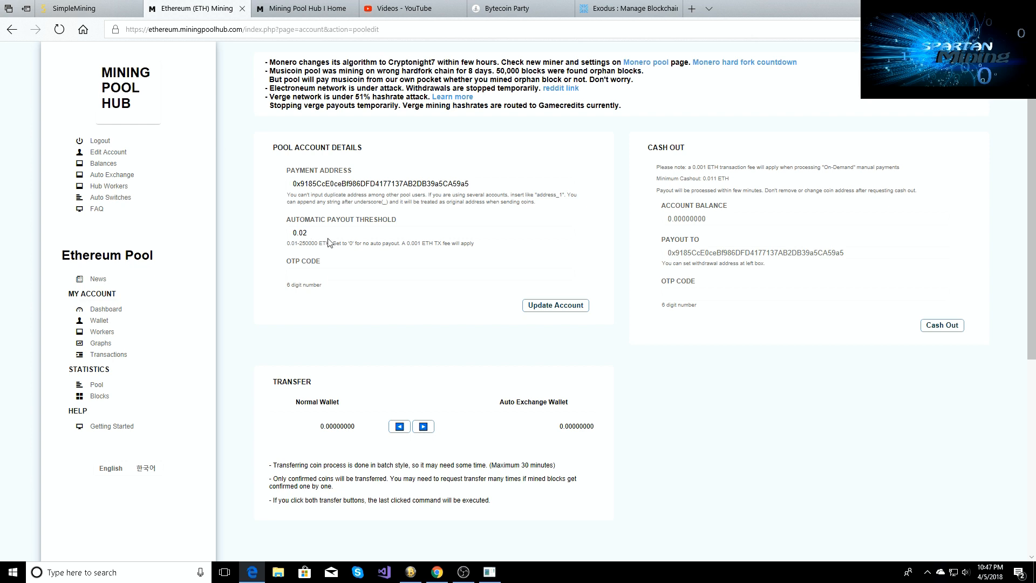
mouse_move(463, 186)
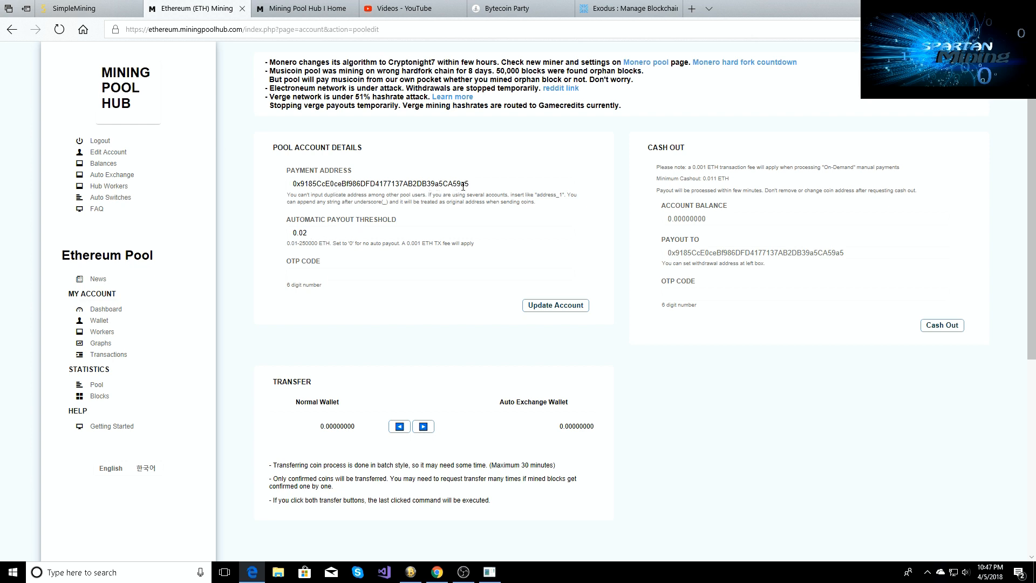
mouse_move(331, 229)
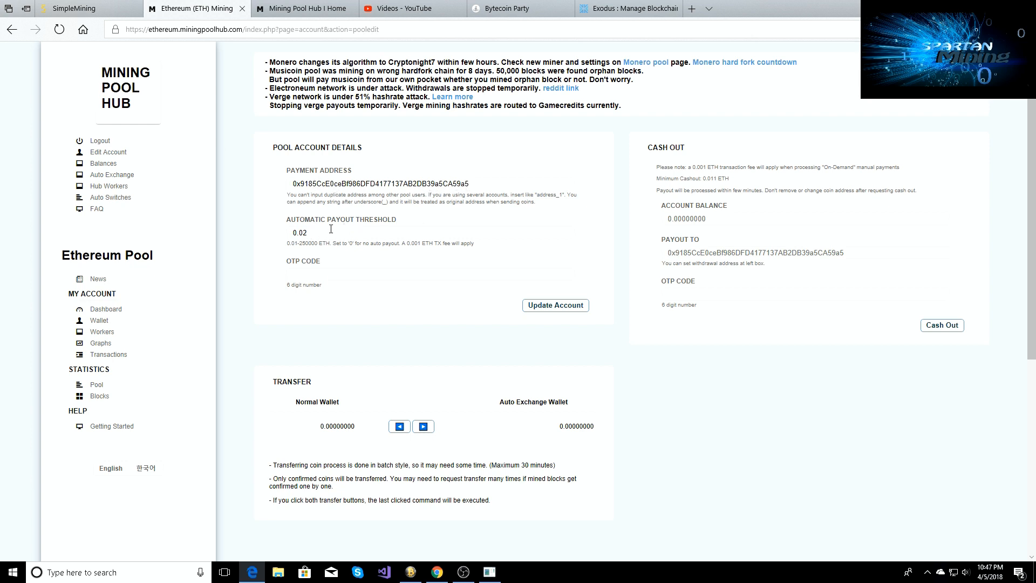
mouse_move(356, 267)
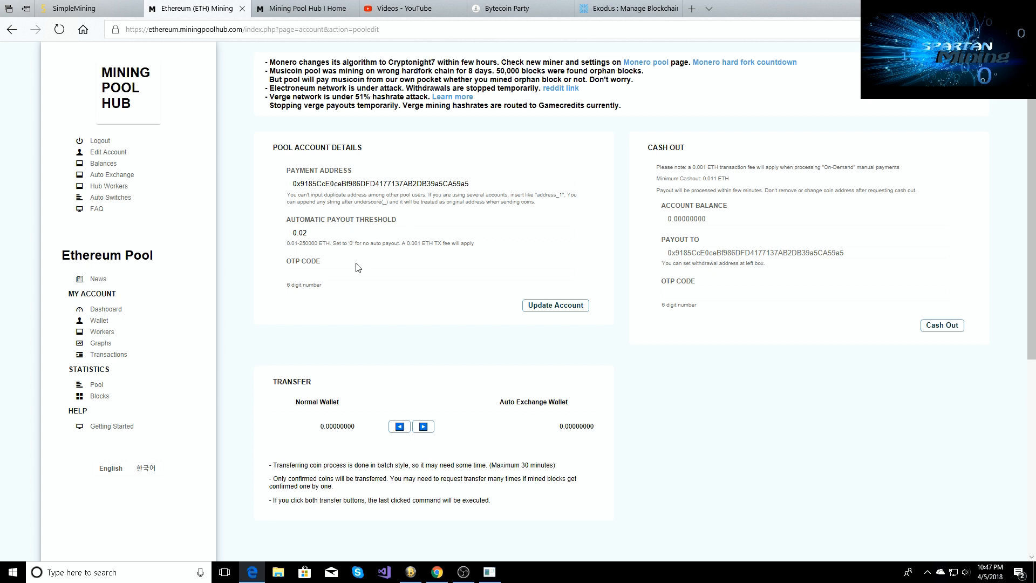
mouse_move(485, 236)
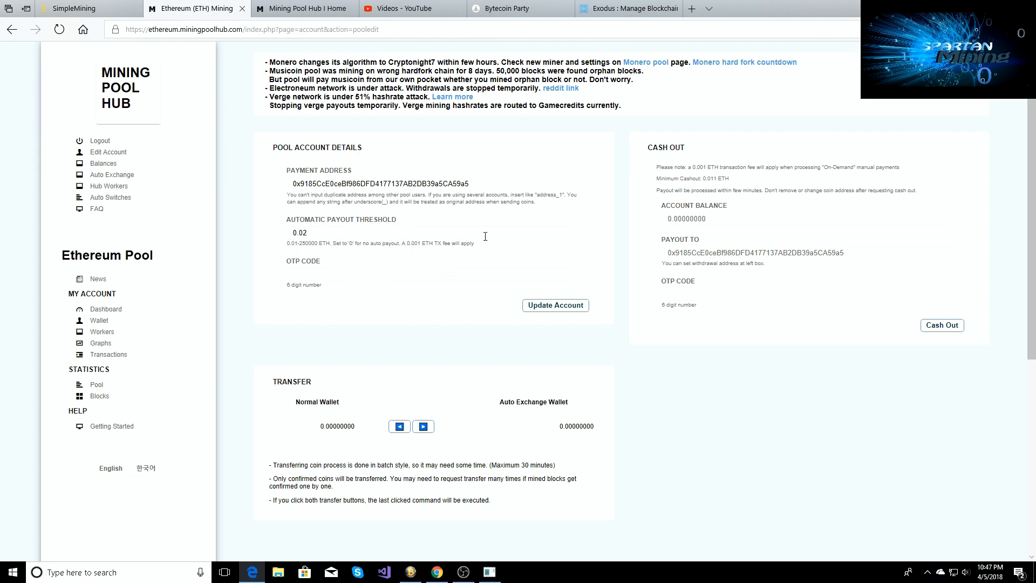
mouse_move(678, 231)
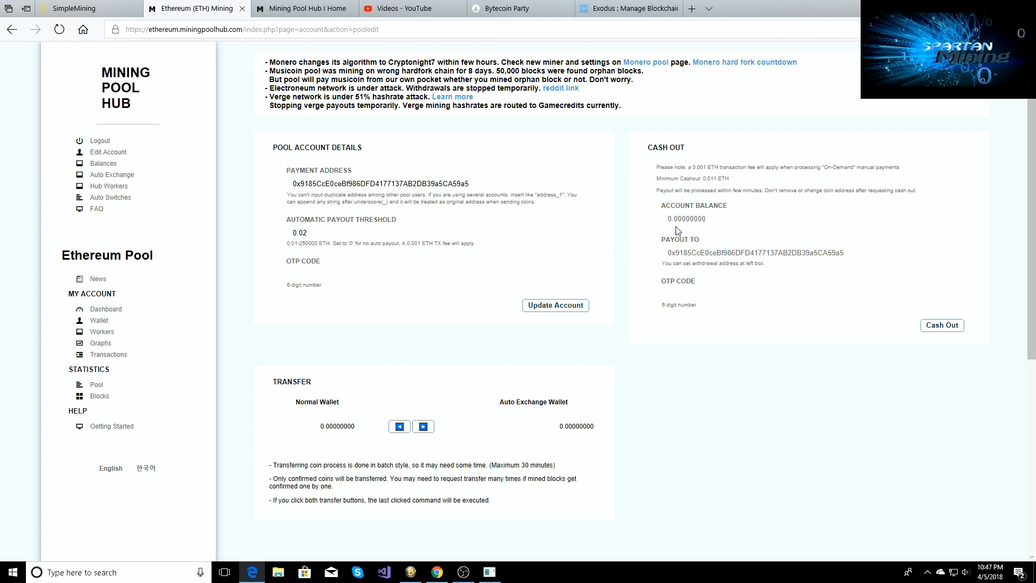
mouse_move(738, 189)
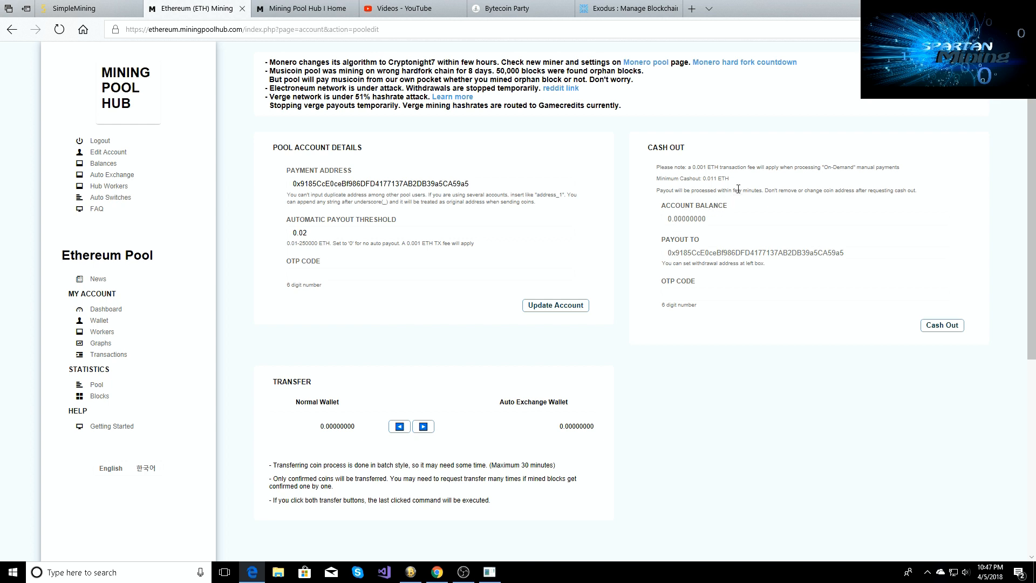
mouse_move(439, 230)
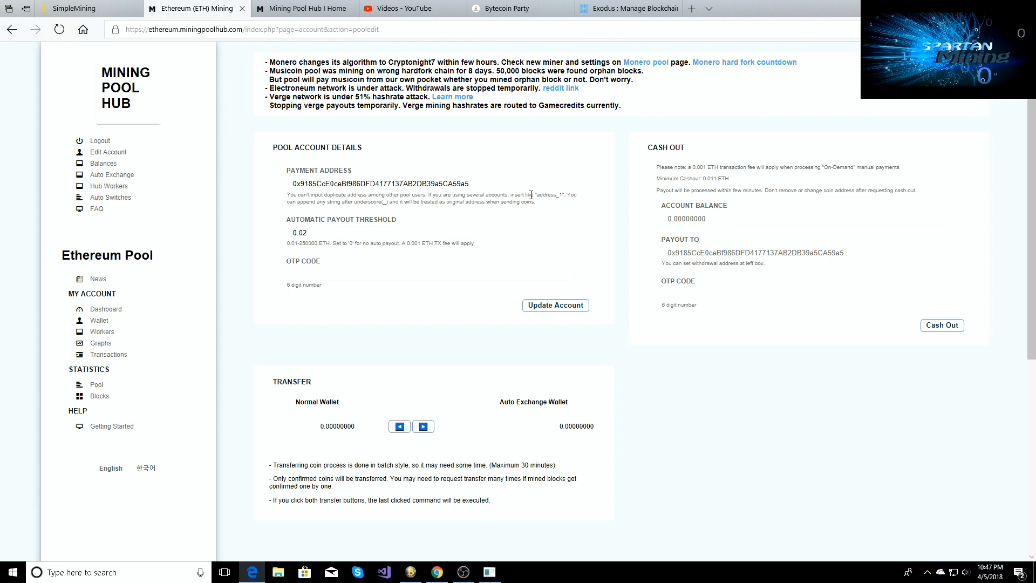
mouse_move(688, 180)
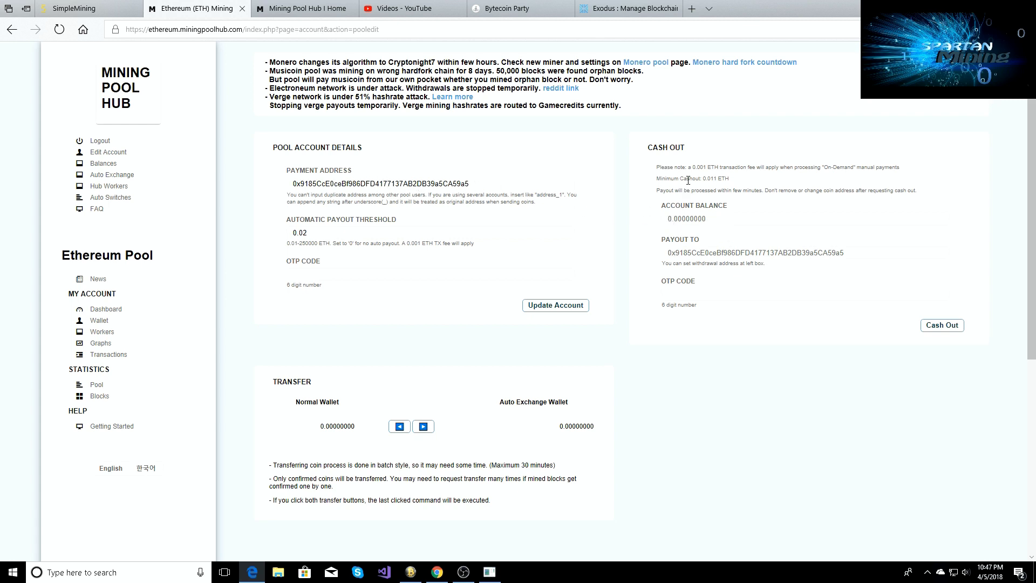
mouse_move(689, 250)
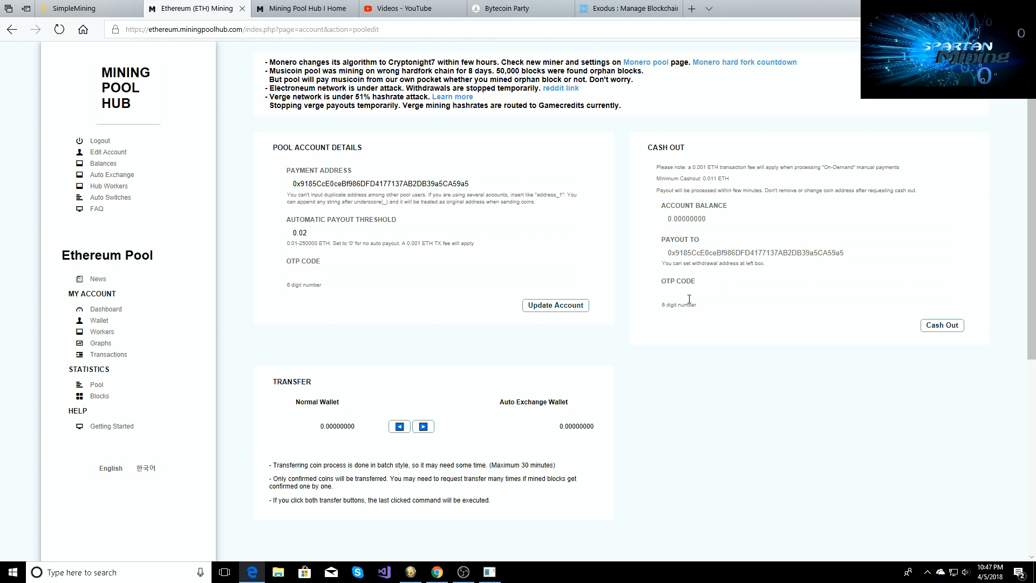
mouse_move(827, 341)
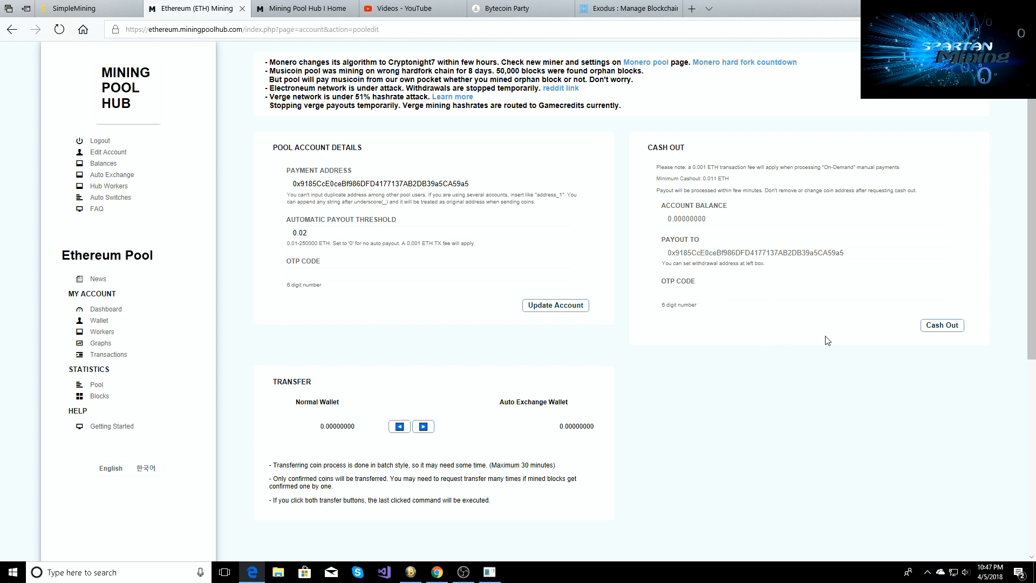
mouse_move(753, 216)
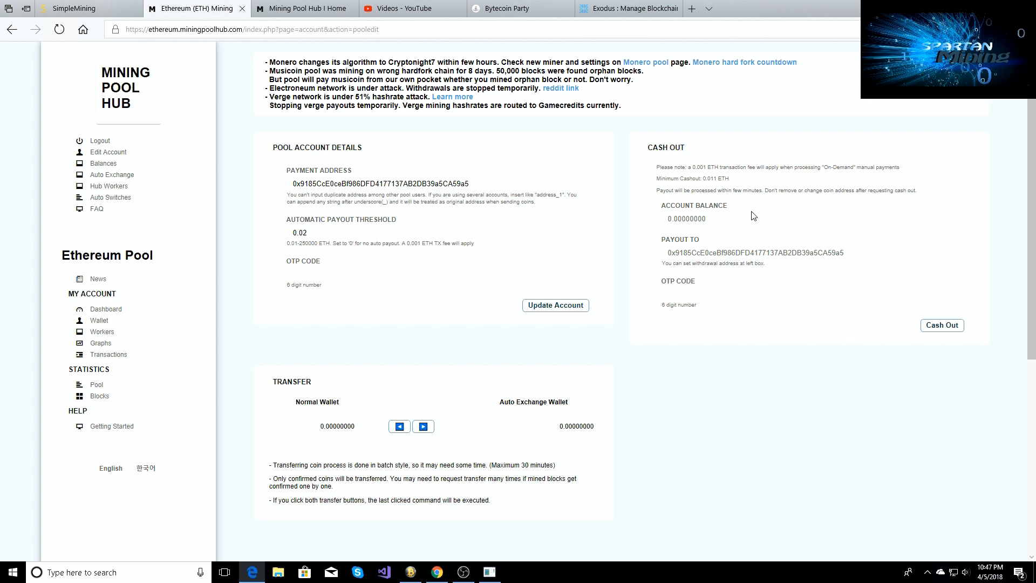
mouse_move(744, 188)
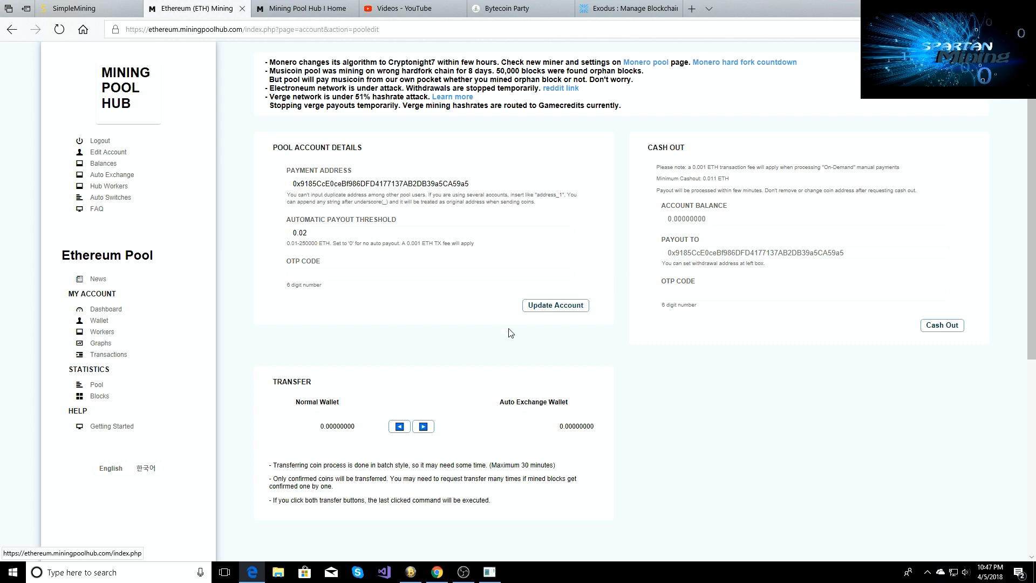
mouse_move(260, 347)
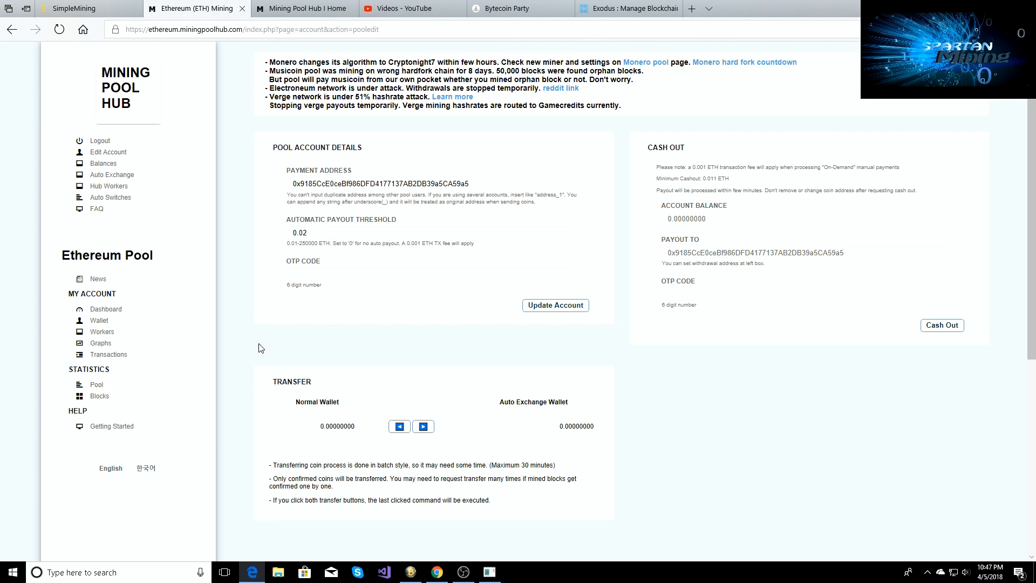
mouse_move(394, 339)
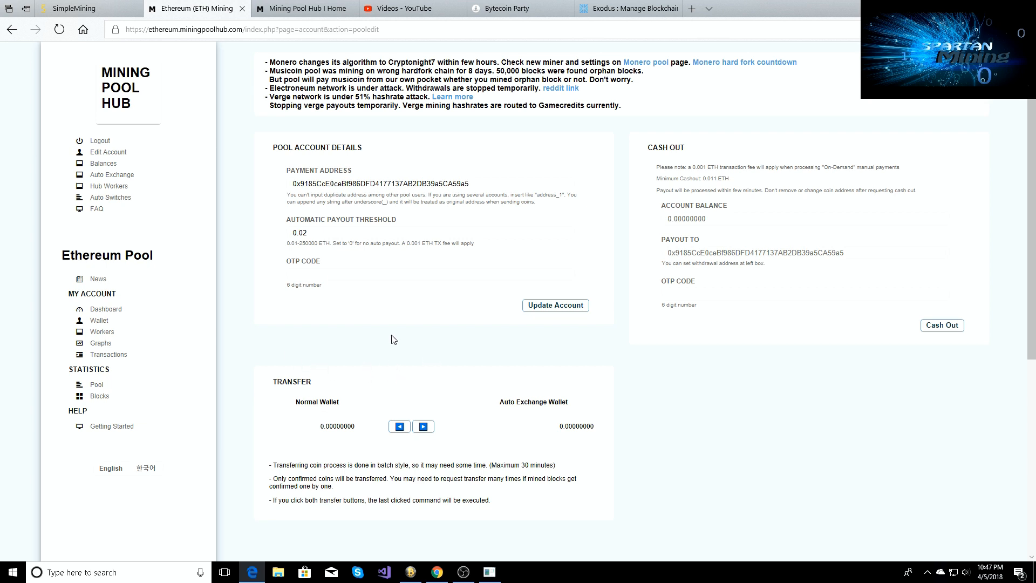
mouse_move(404, 330)
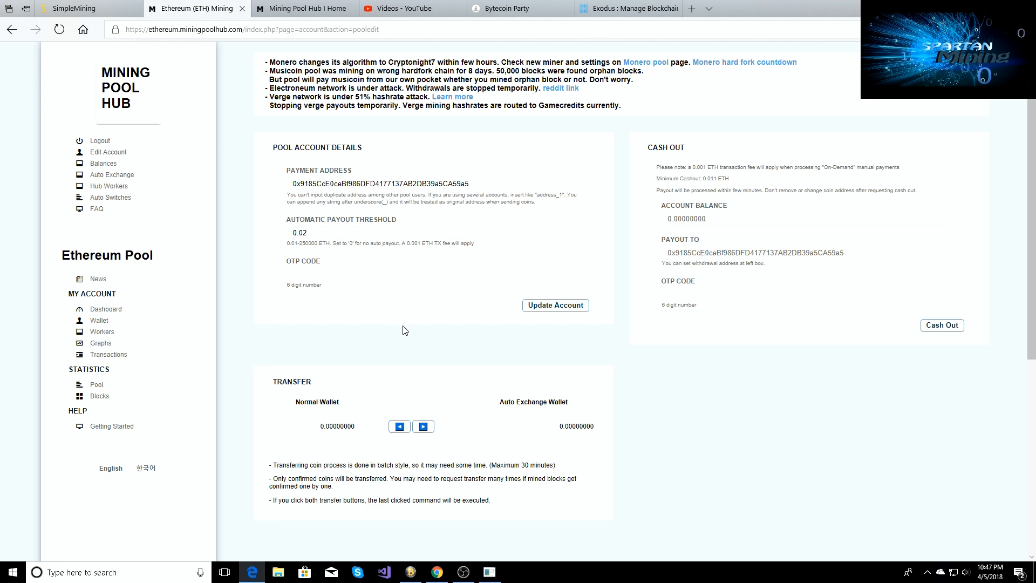
mouse_move(411, 332)
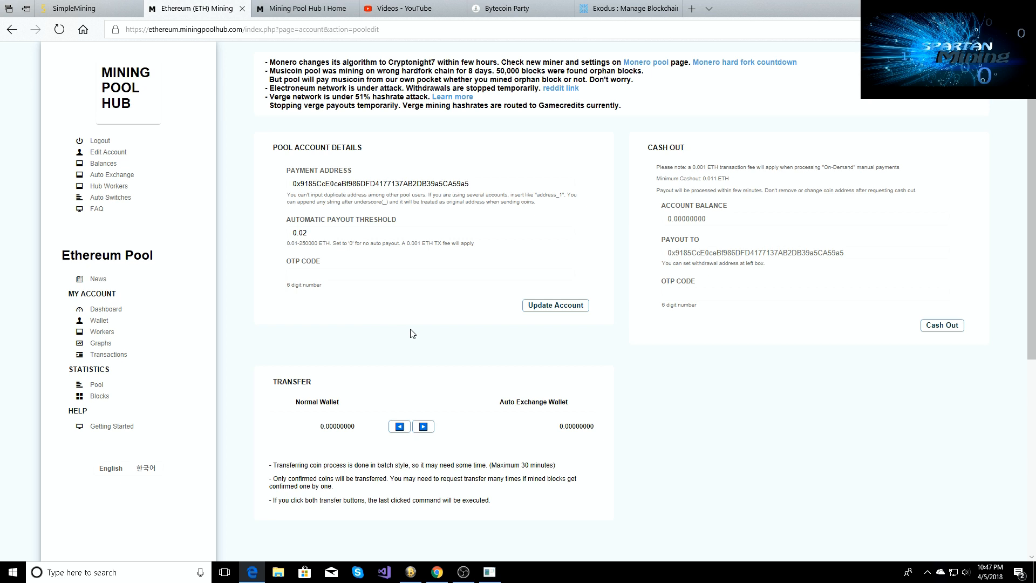
mouse_move(430, 356)
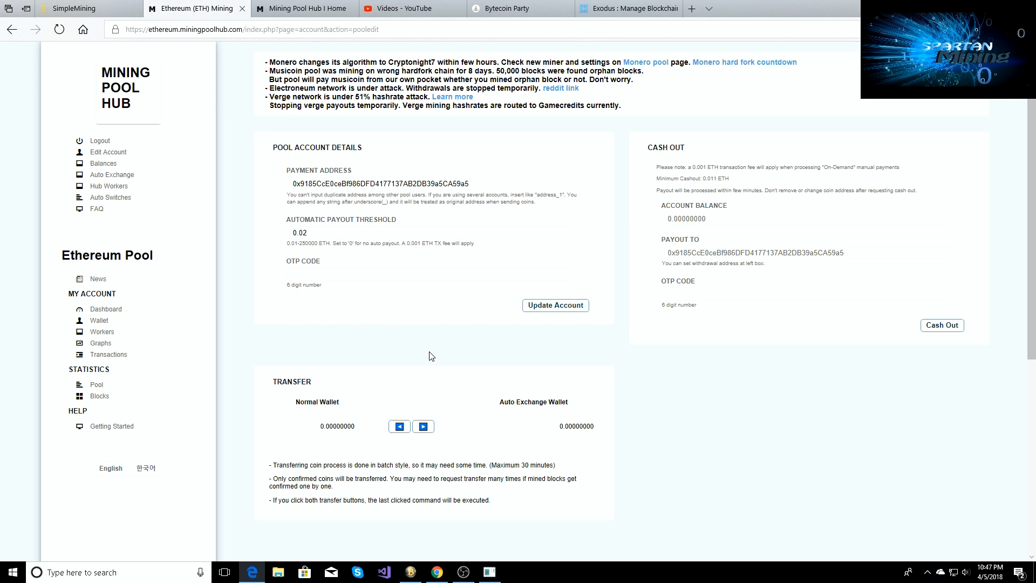
mouse_move(380, 353)
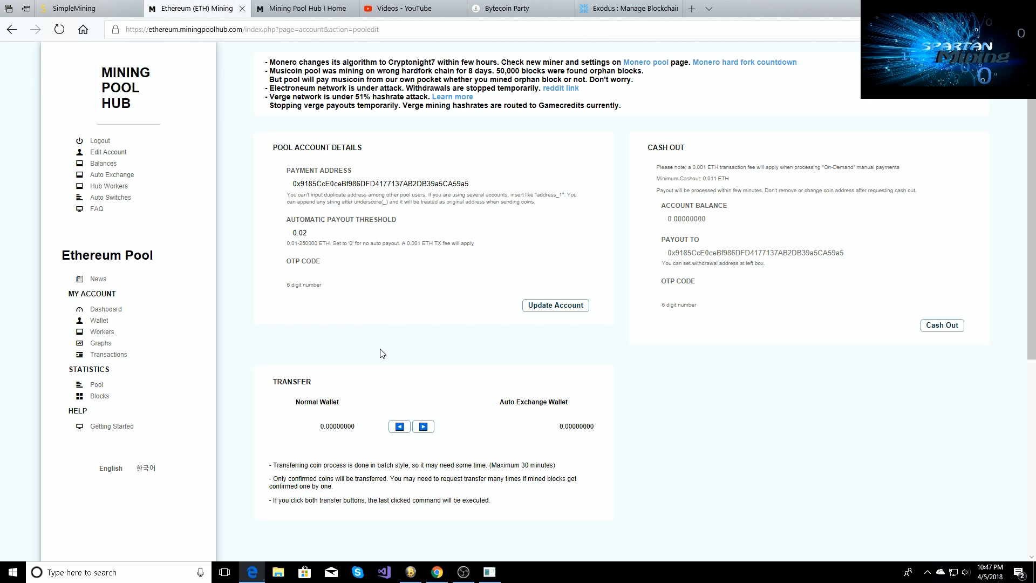